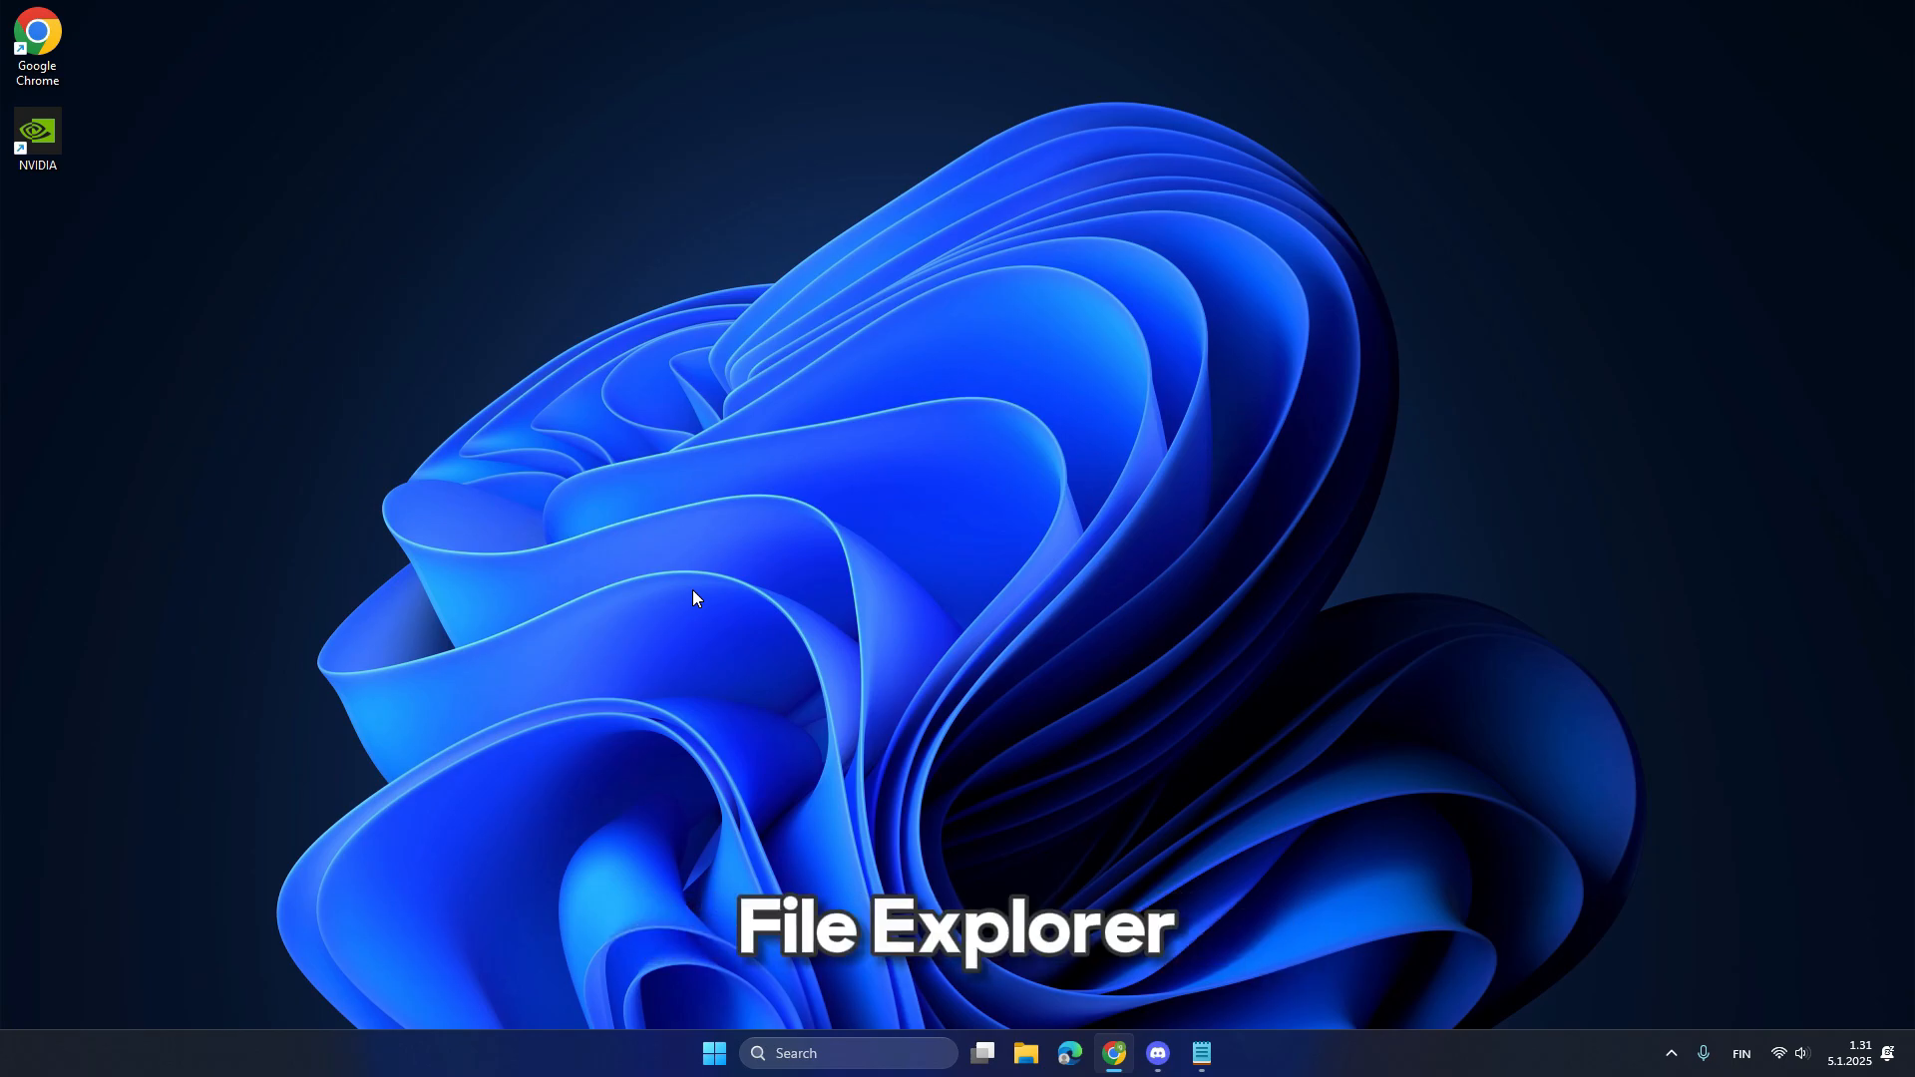
Filter Task Manager to 'wind' and restart the Windows Explorer process.
key(ctrl+shift)
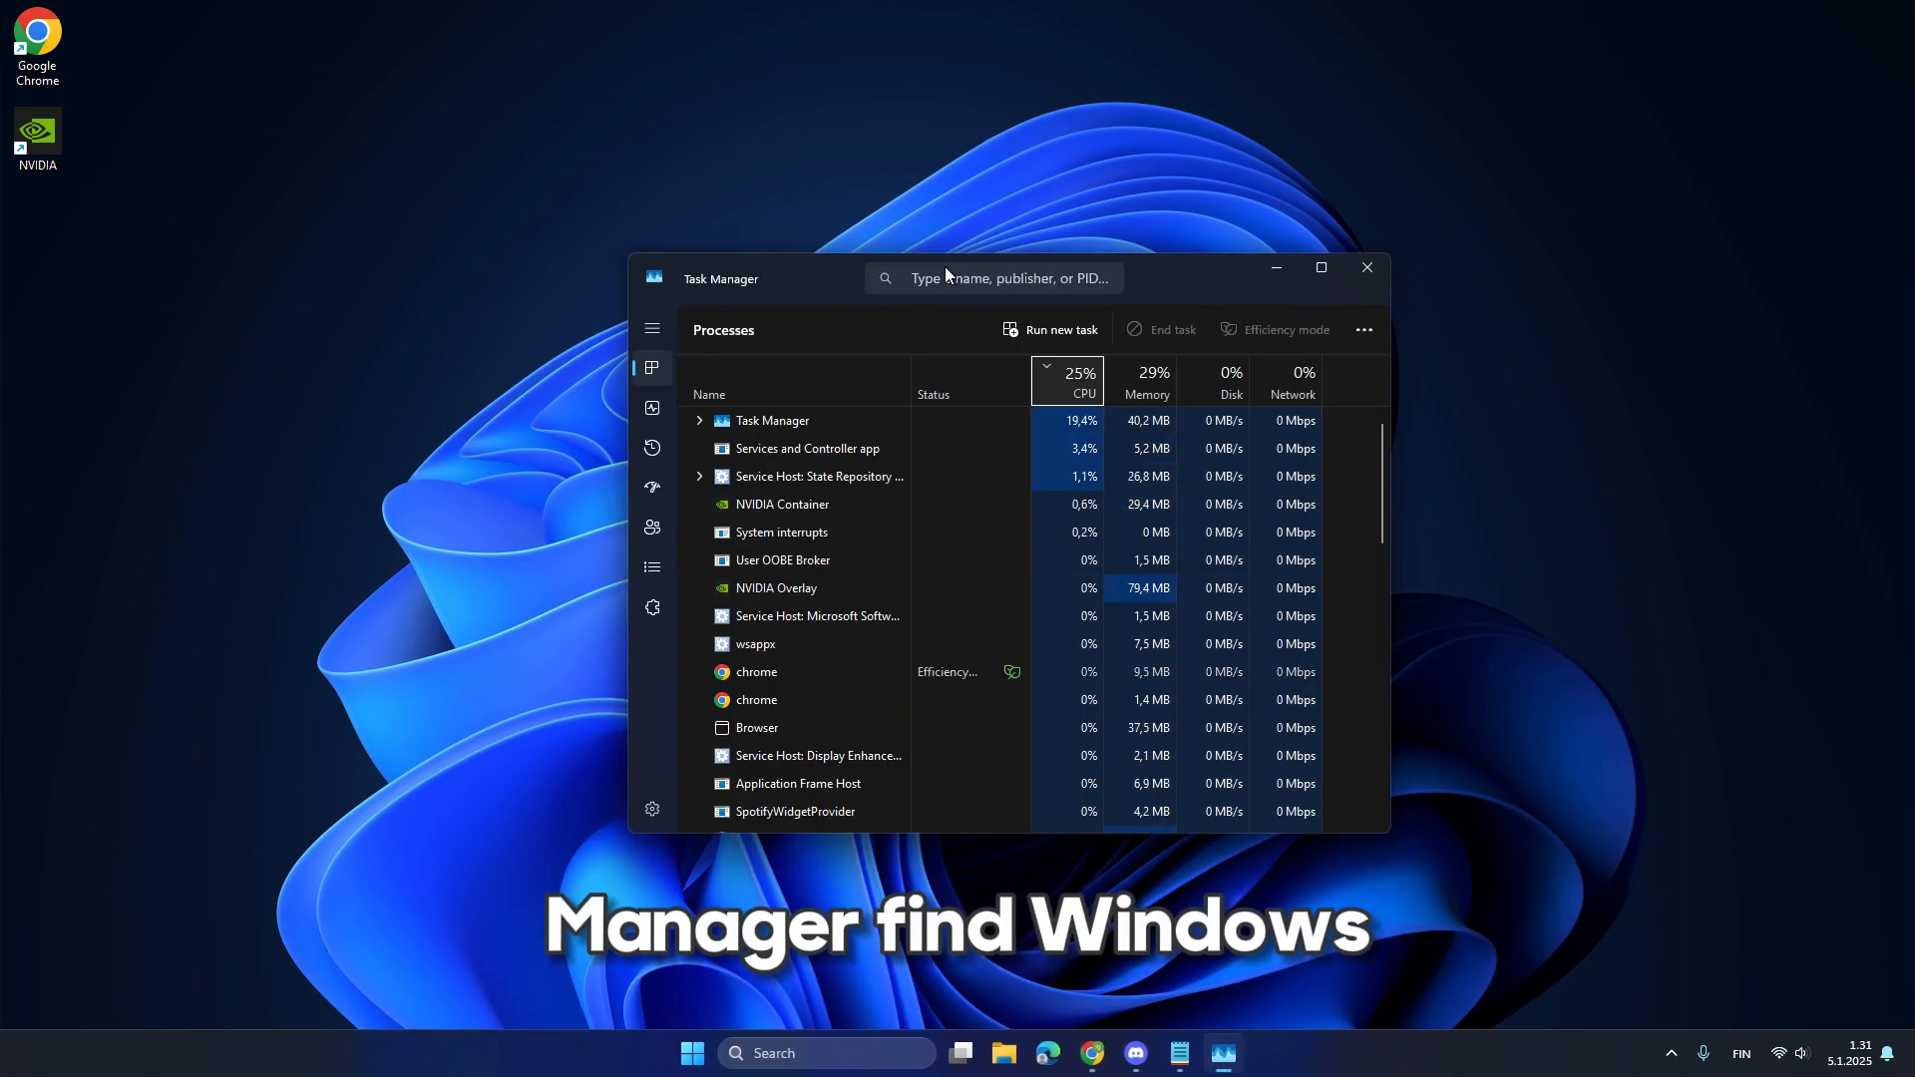
text(windows e)
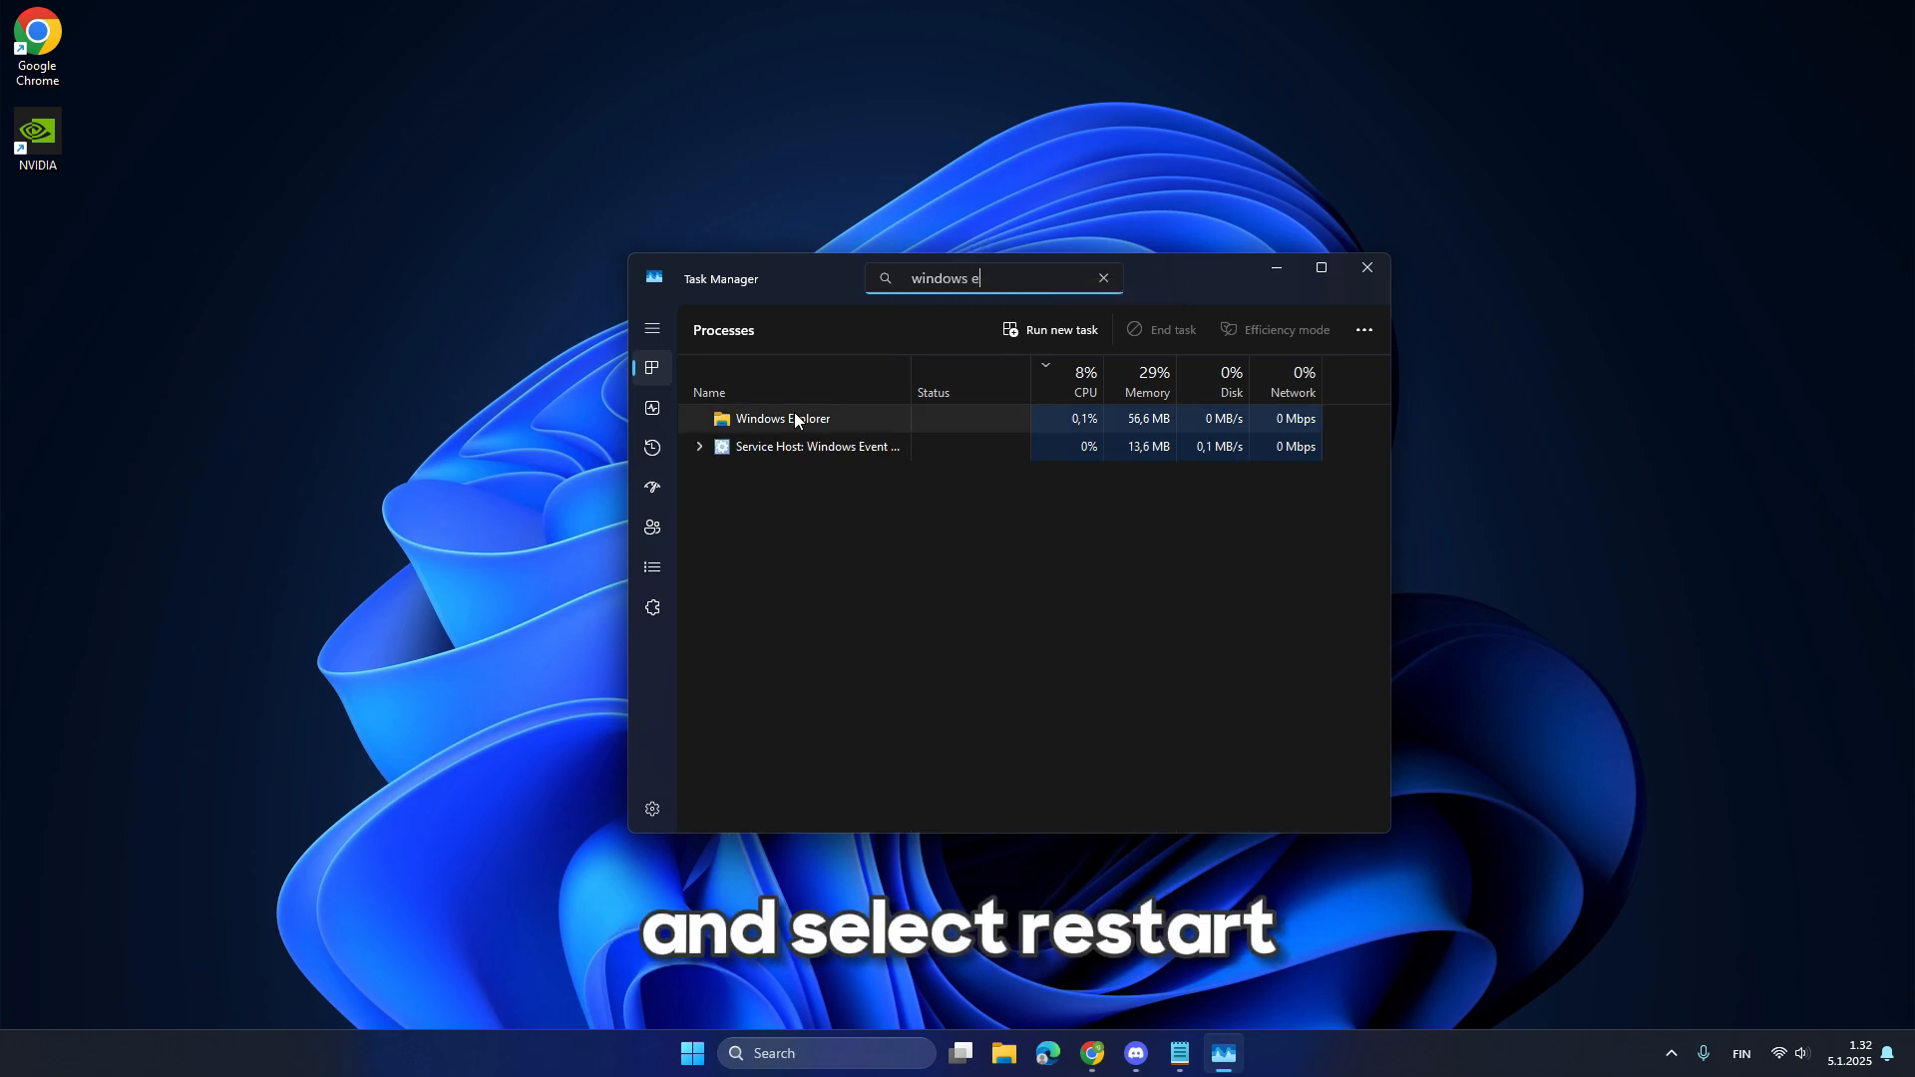
click(782, 418)
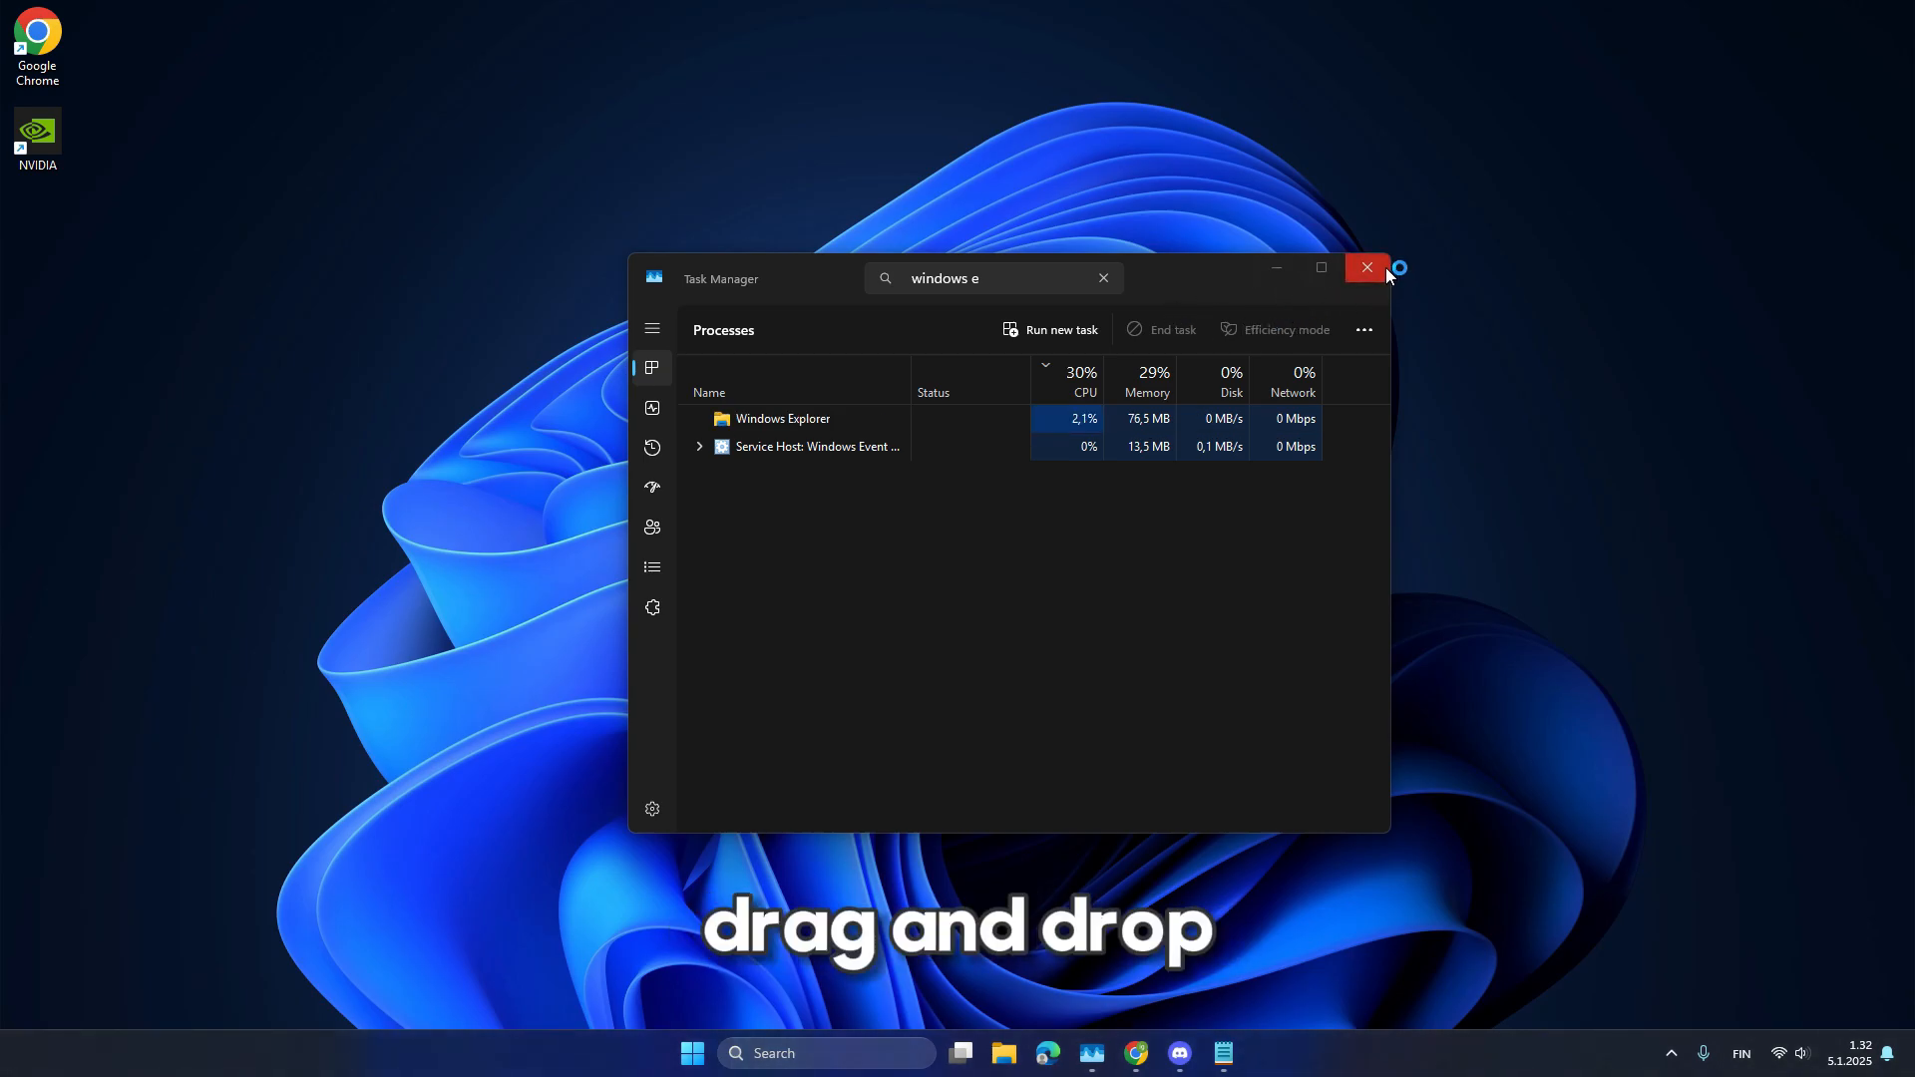
Close Task Manager to return to the desktop.
click(1366, 267)
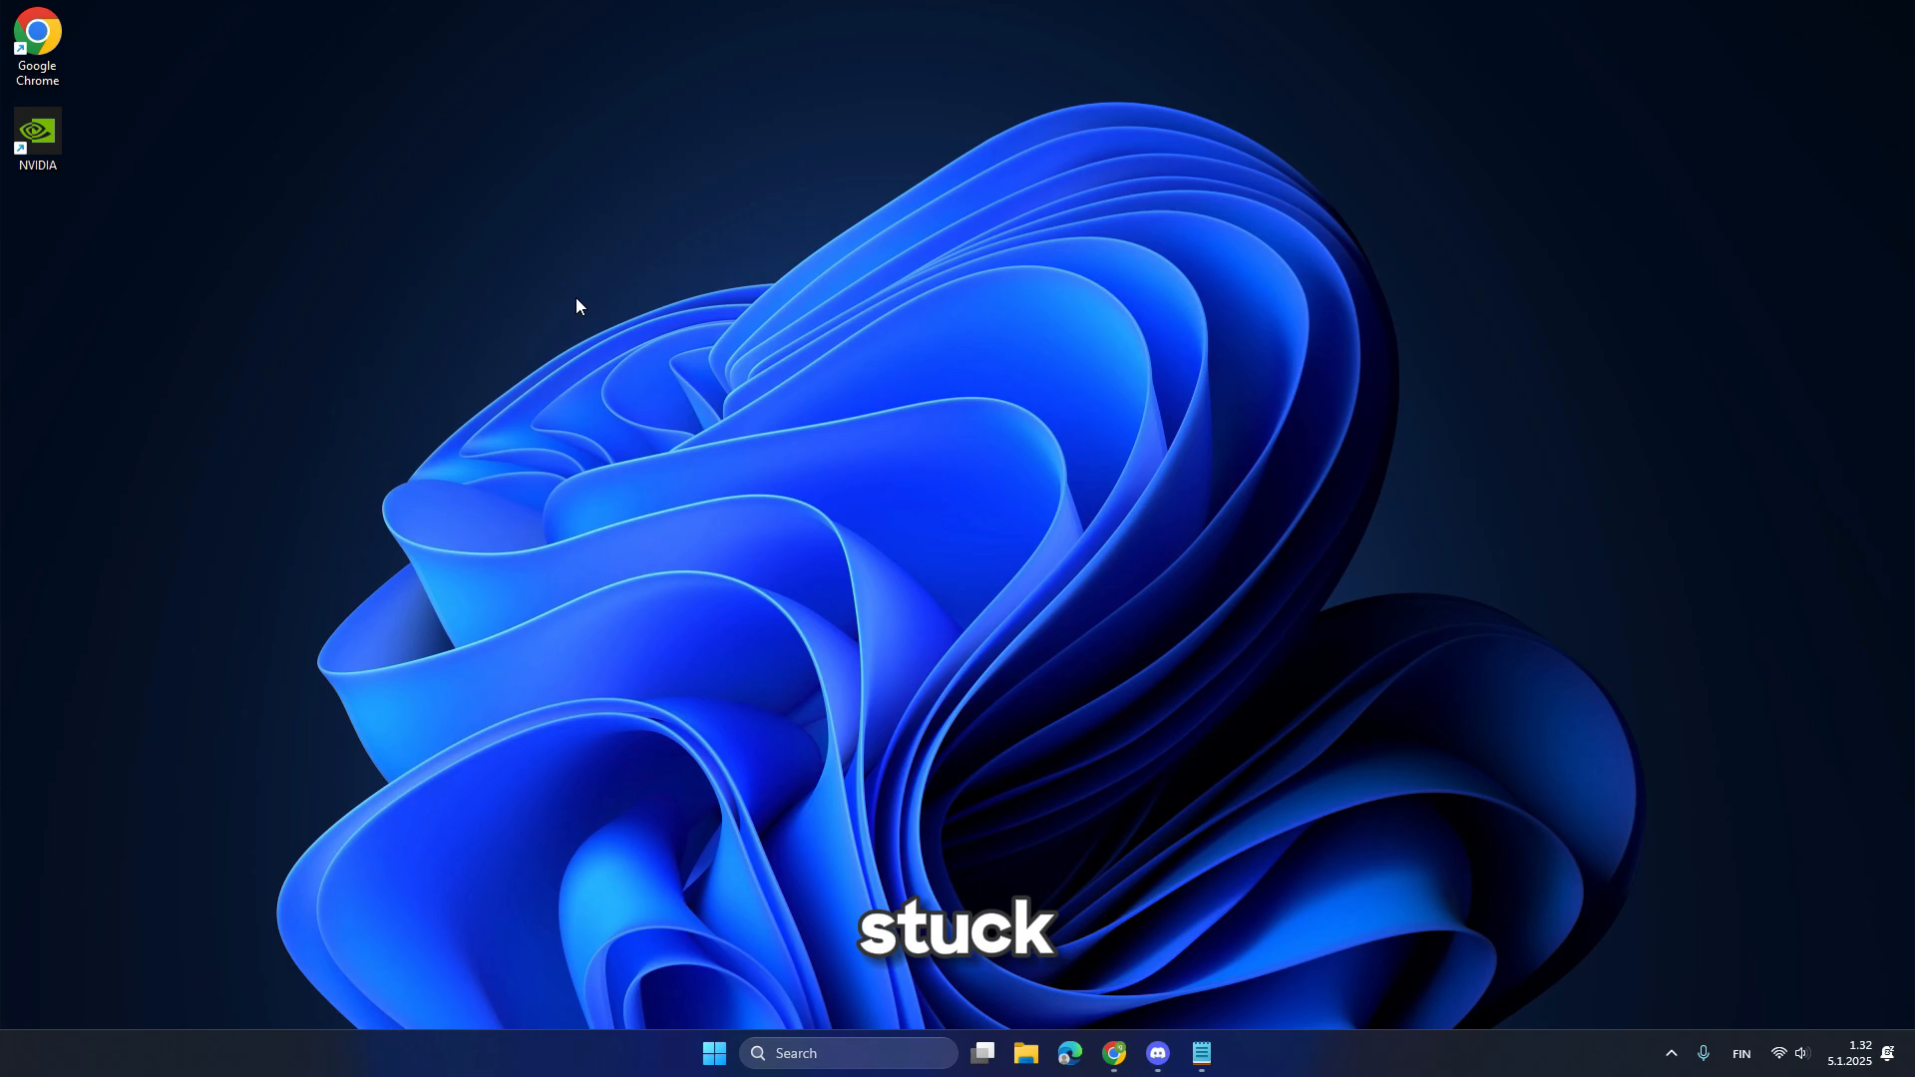
mouse_move(545, 471)
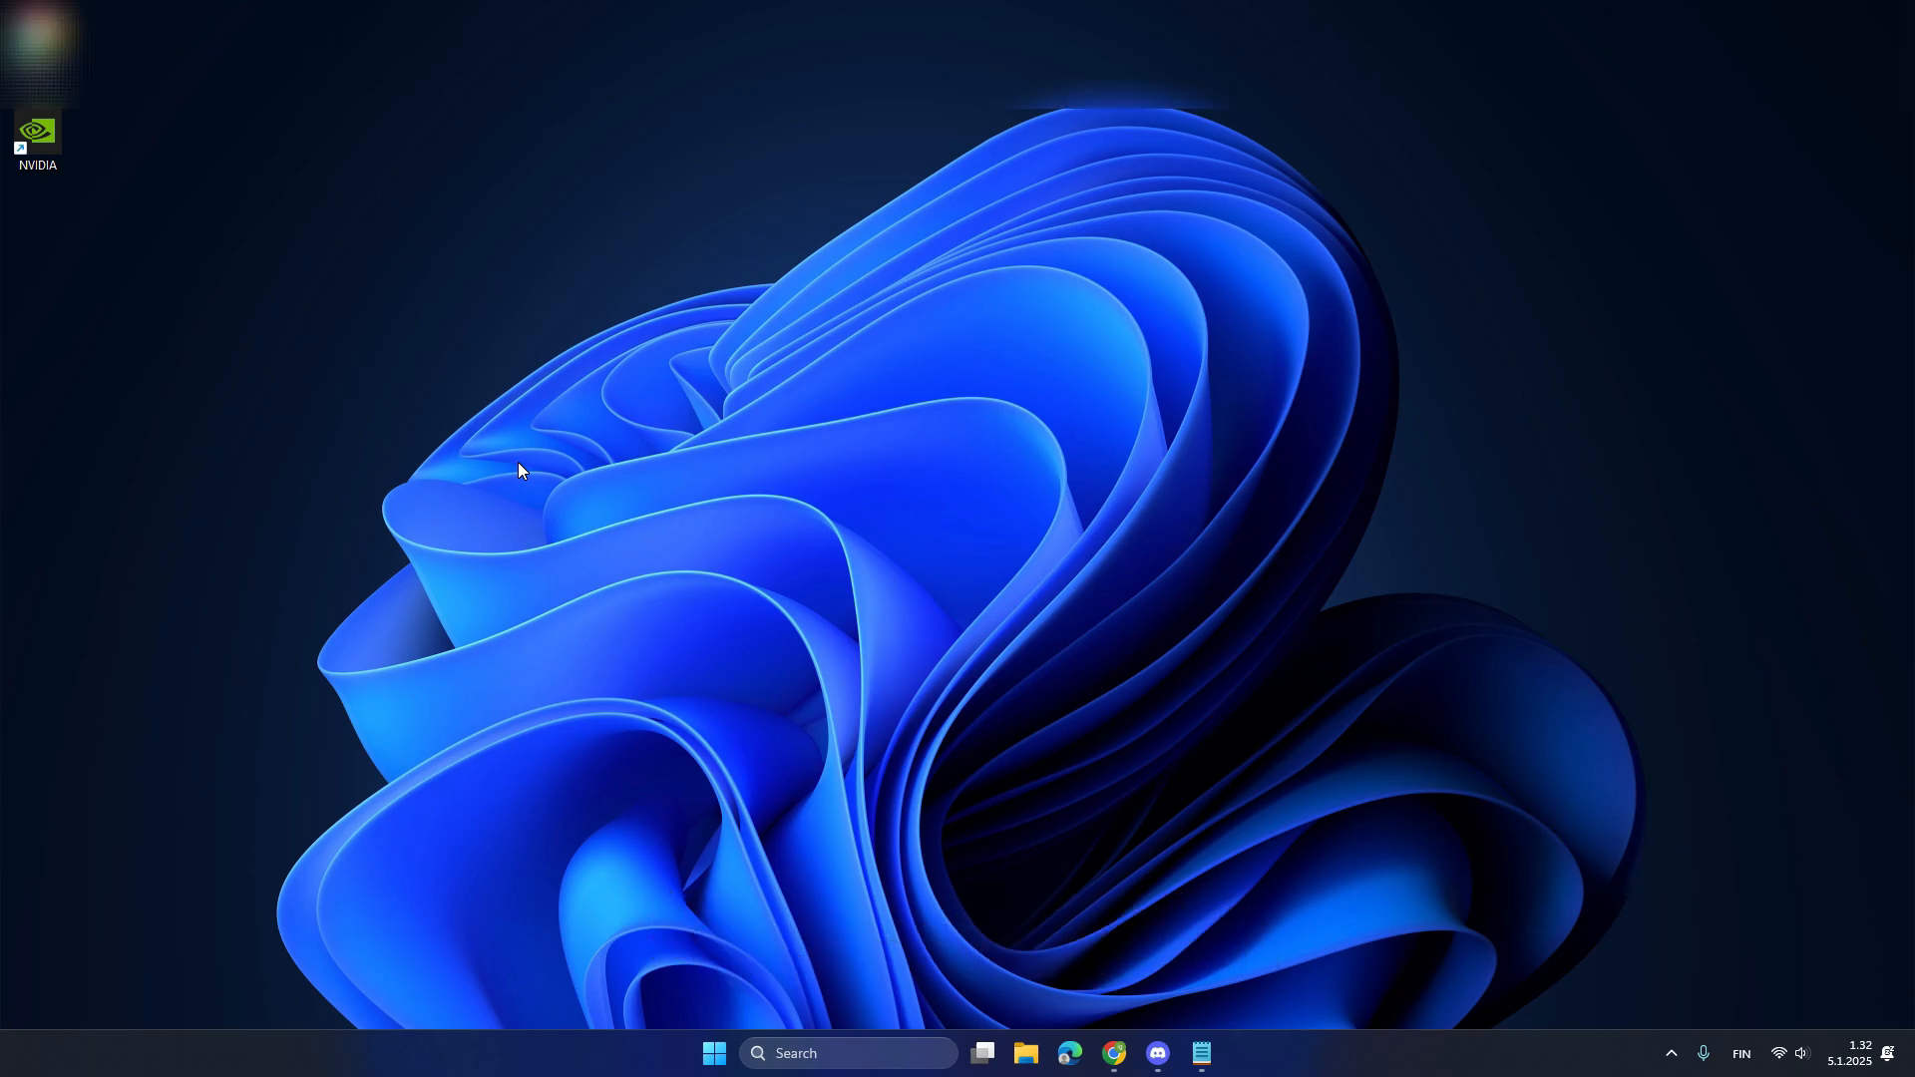
Confirm Left as the primary mouse button under Bluetooth & devices > Mouse.
click(1225, 1052)
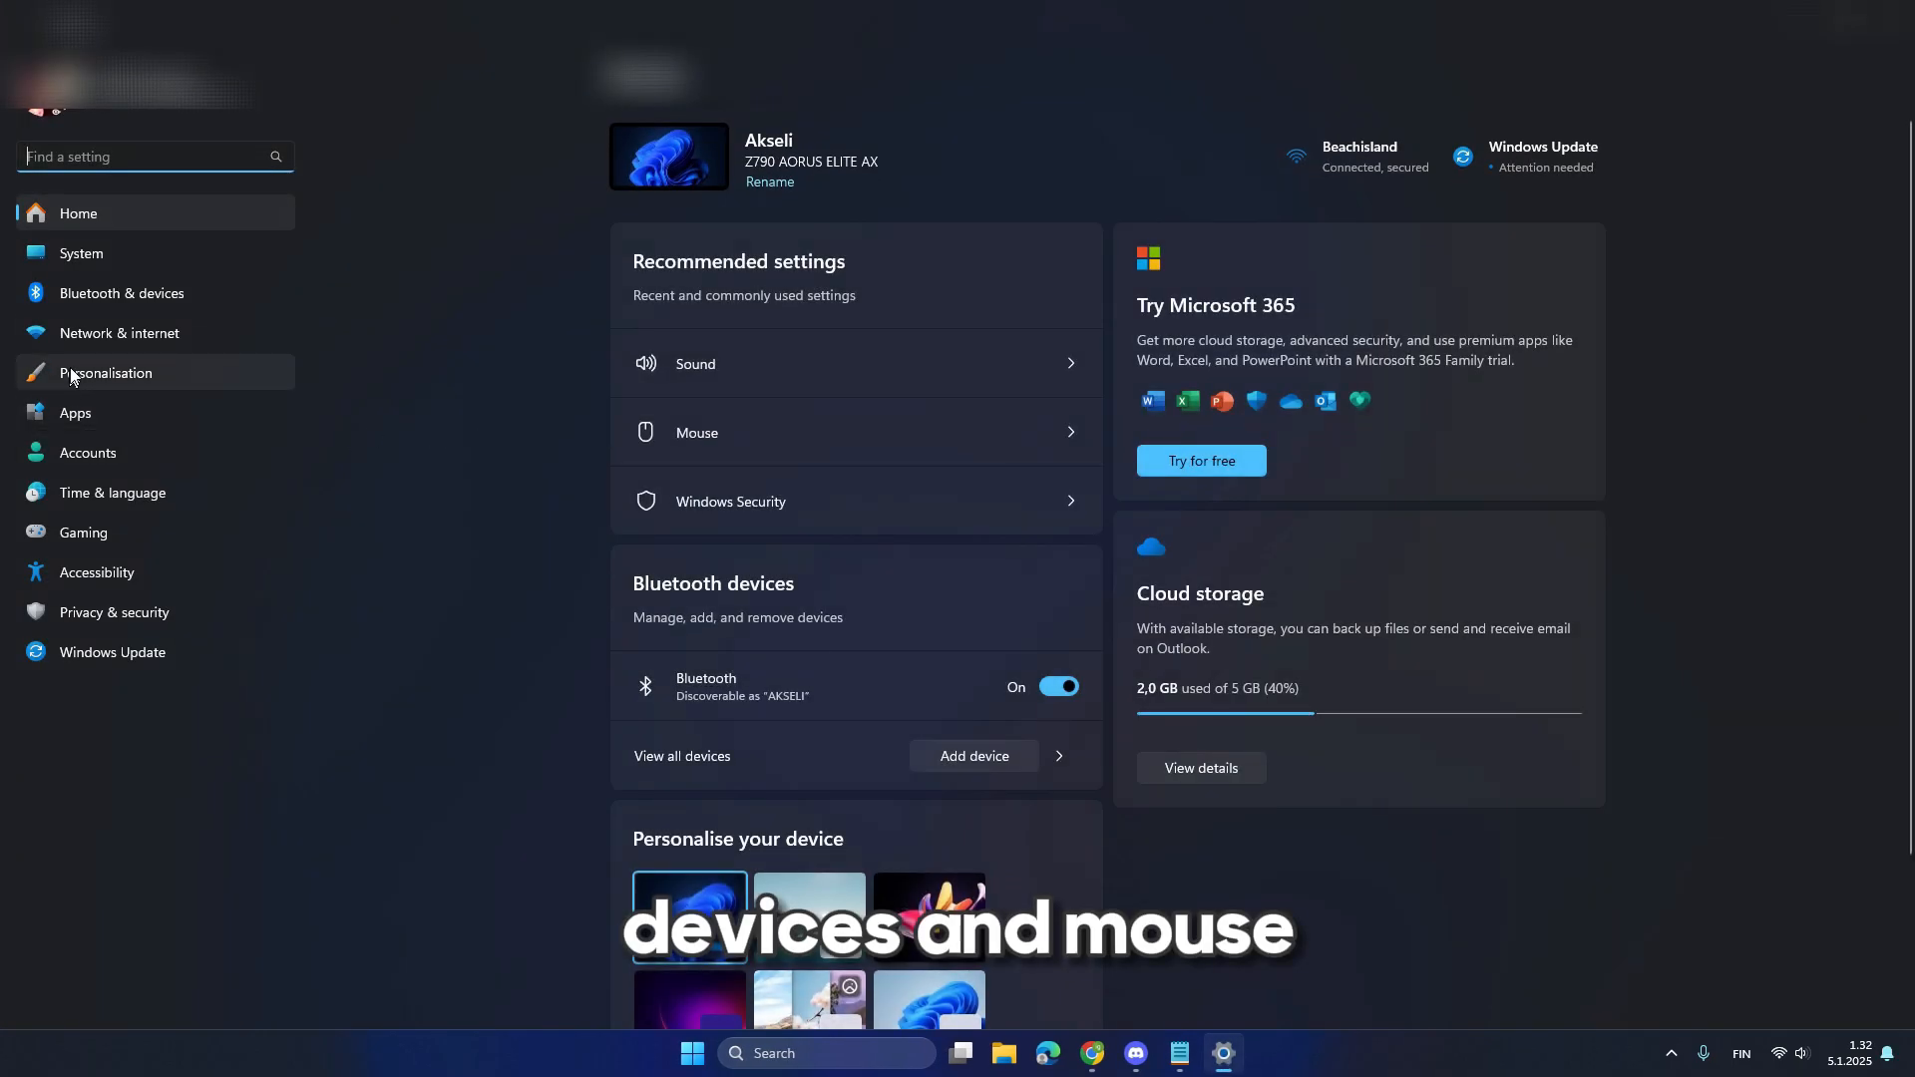
click(122, 294)
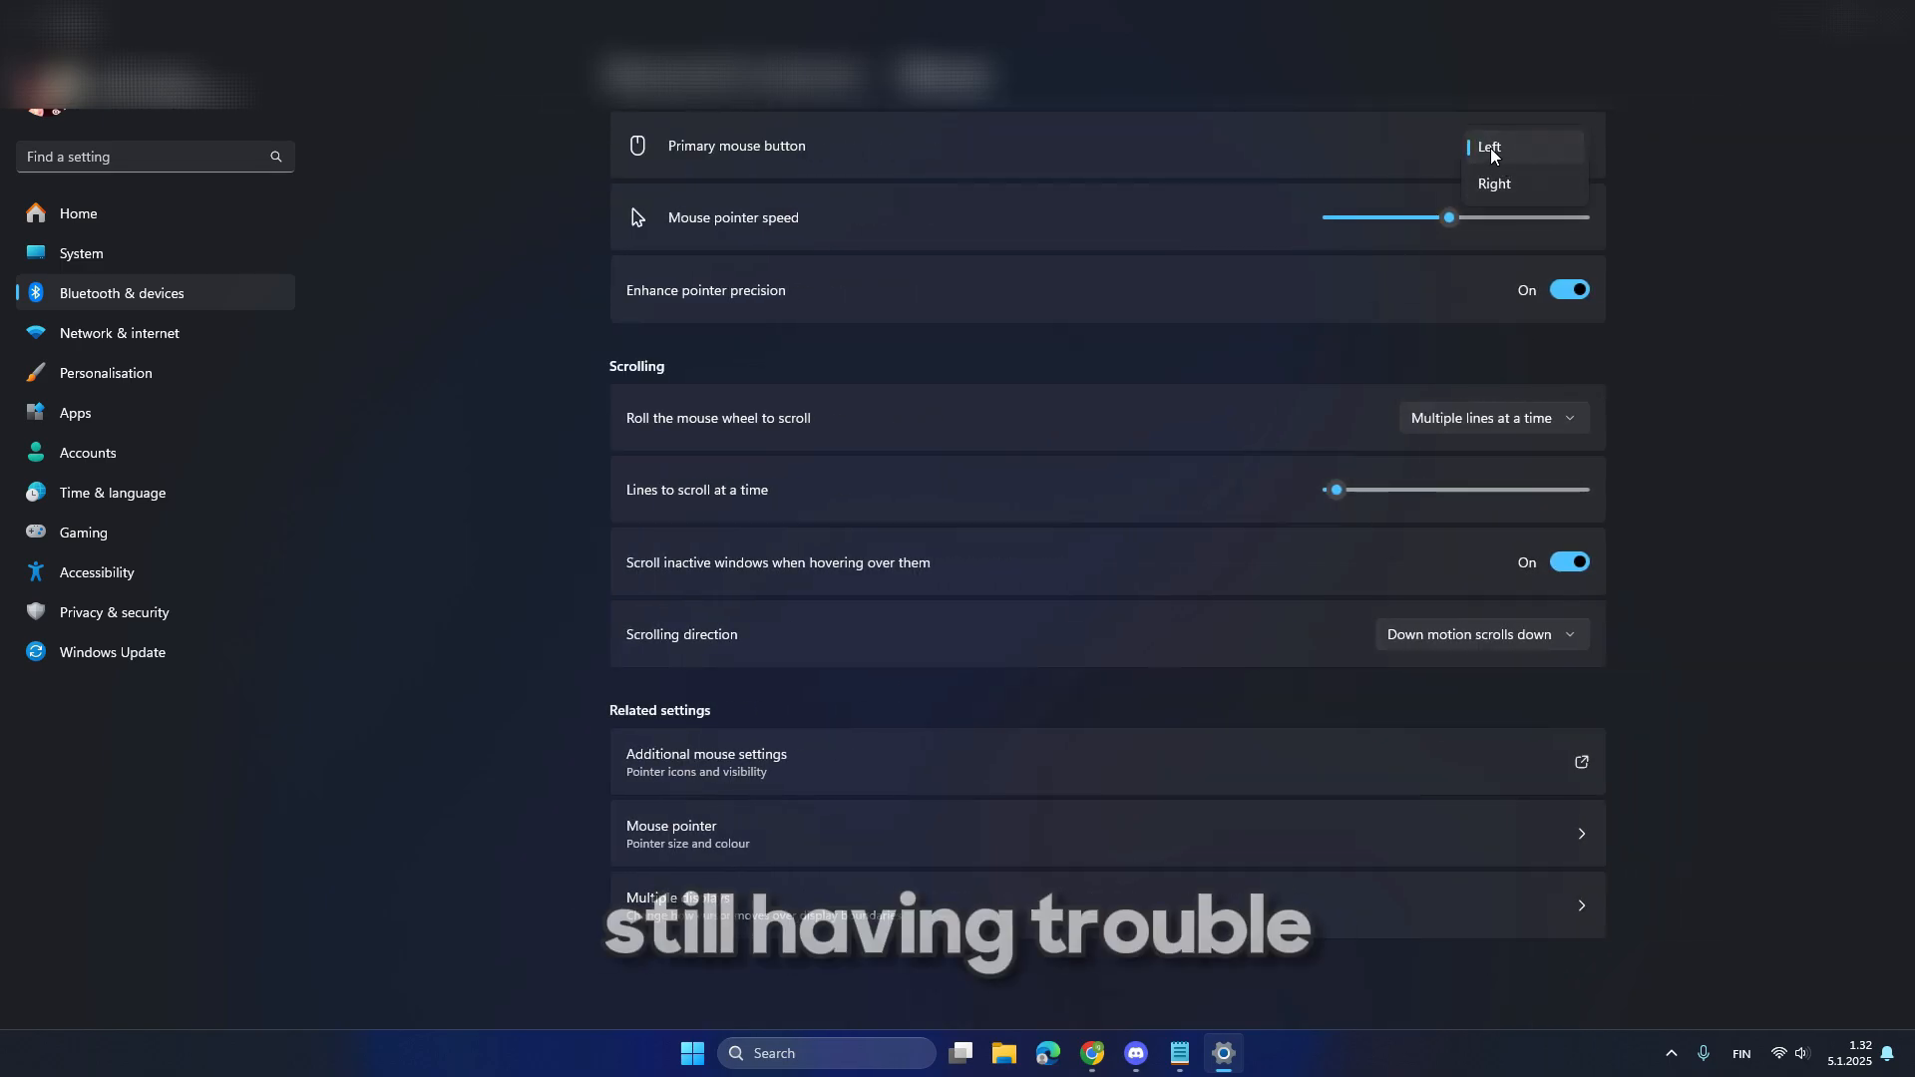
click(1490, 146)
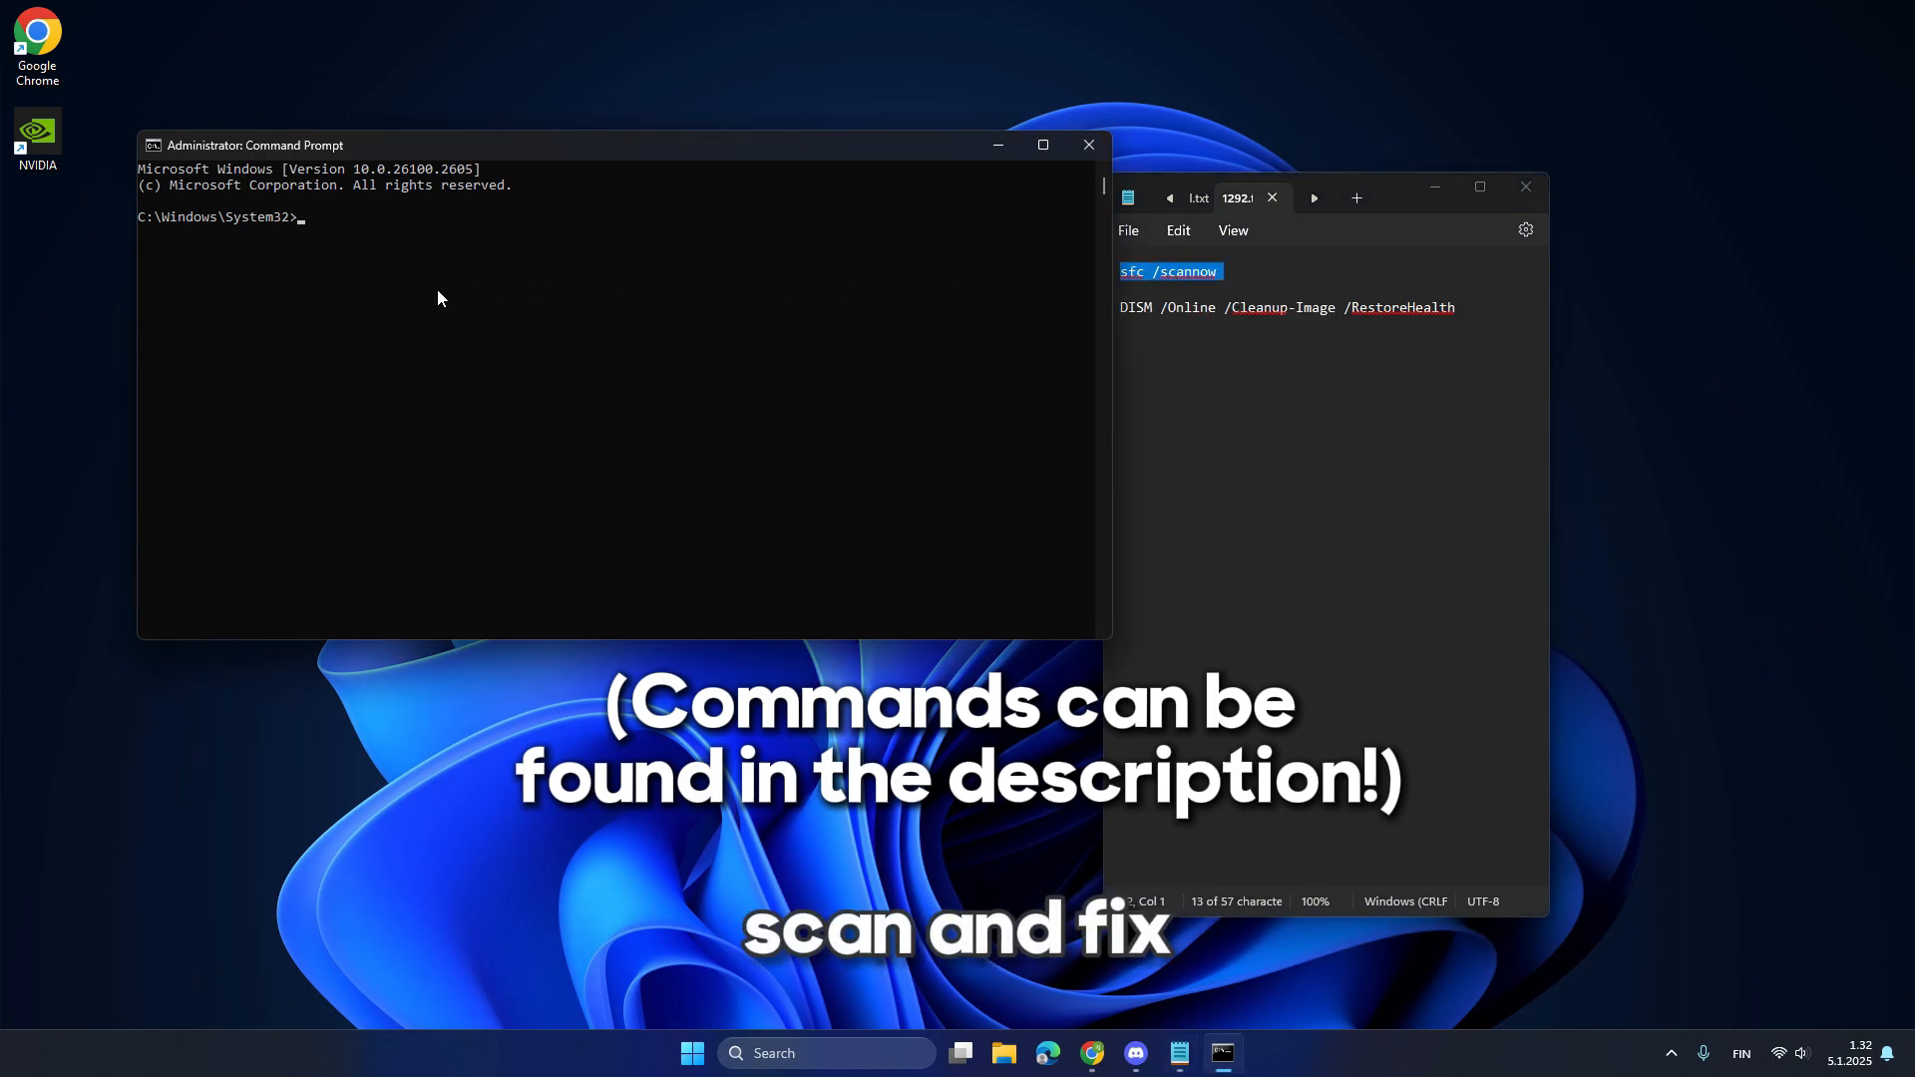
Run 'sfc /scannow', then 'DISM /Online /Cleanup-Image /RestoreHealth'.
text(sfc /scannow)
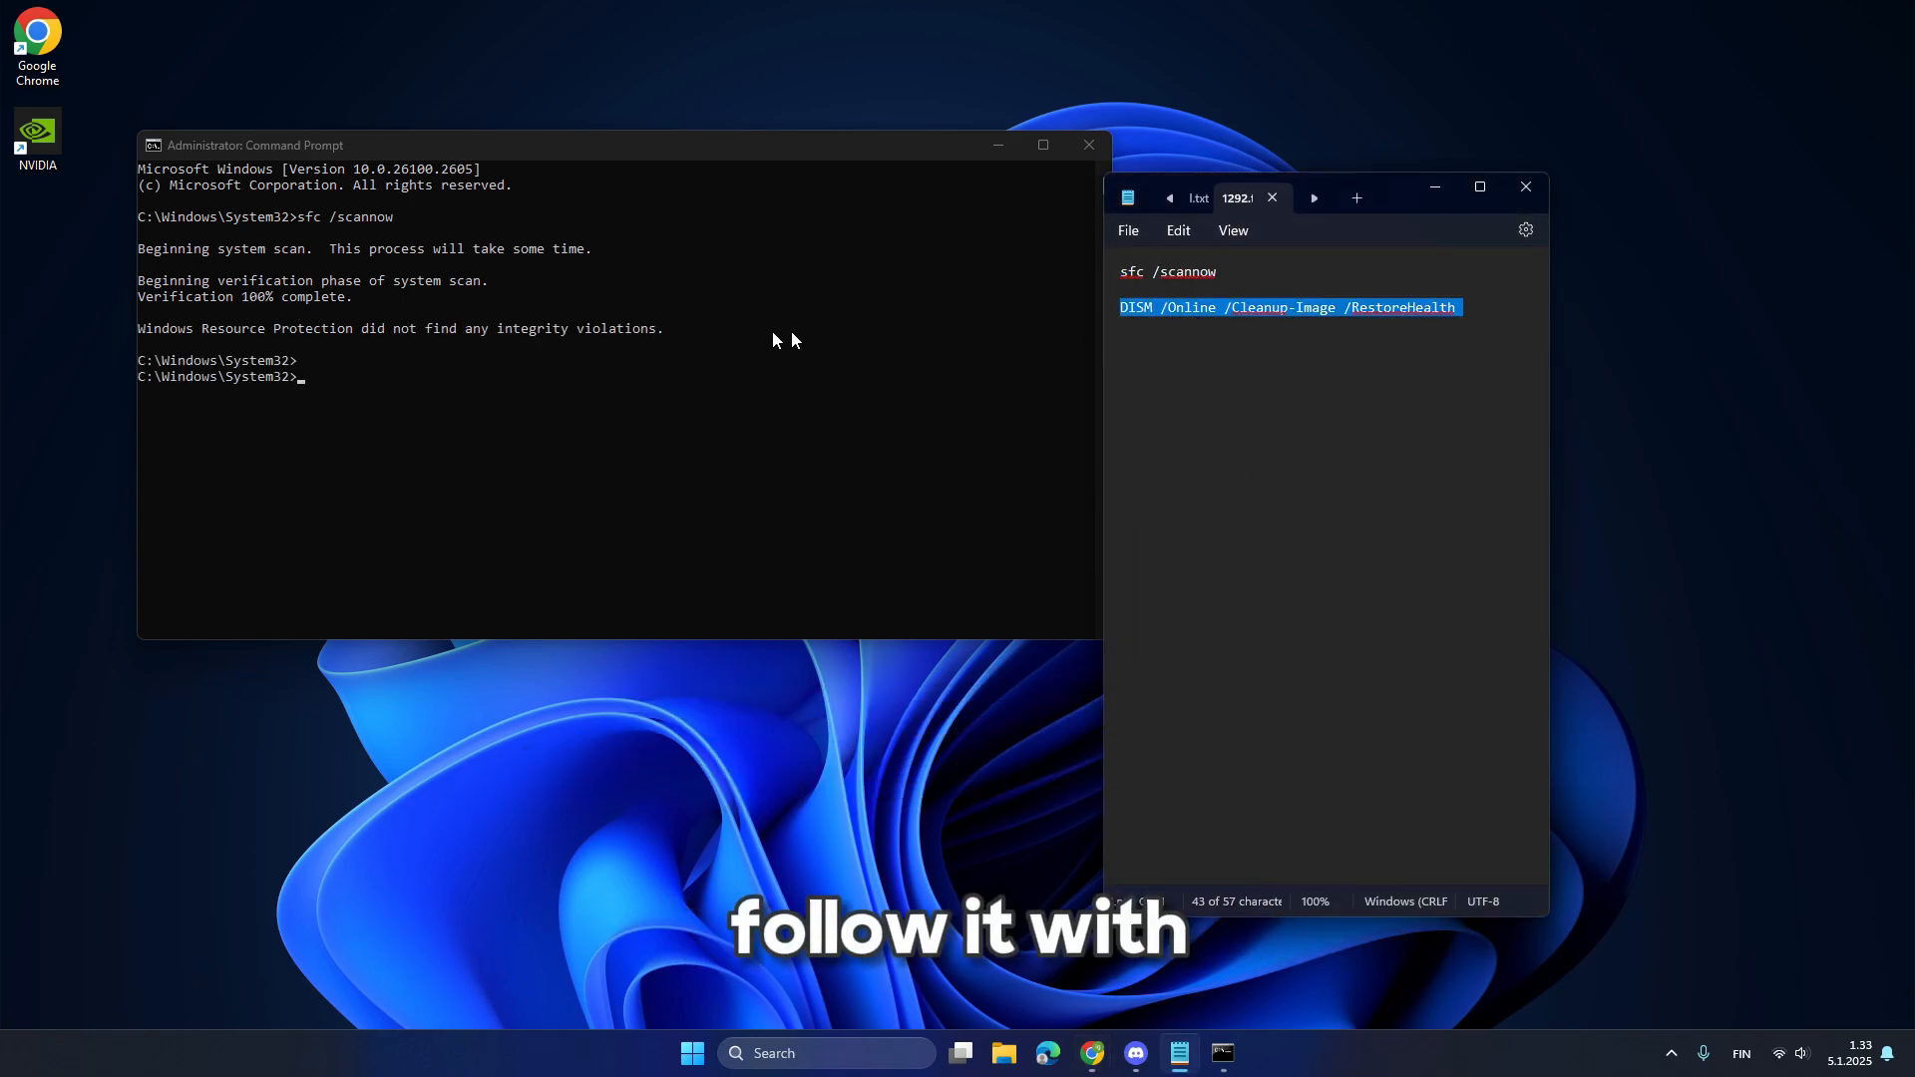
text(DISM /Online /Cleanup-Image /RestoreHealth)
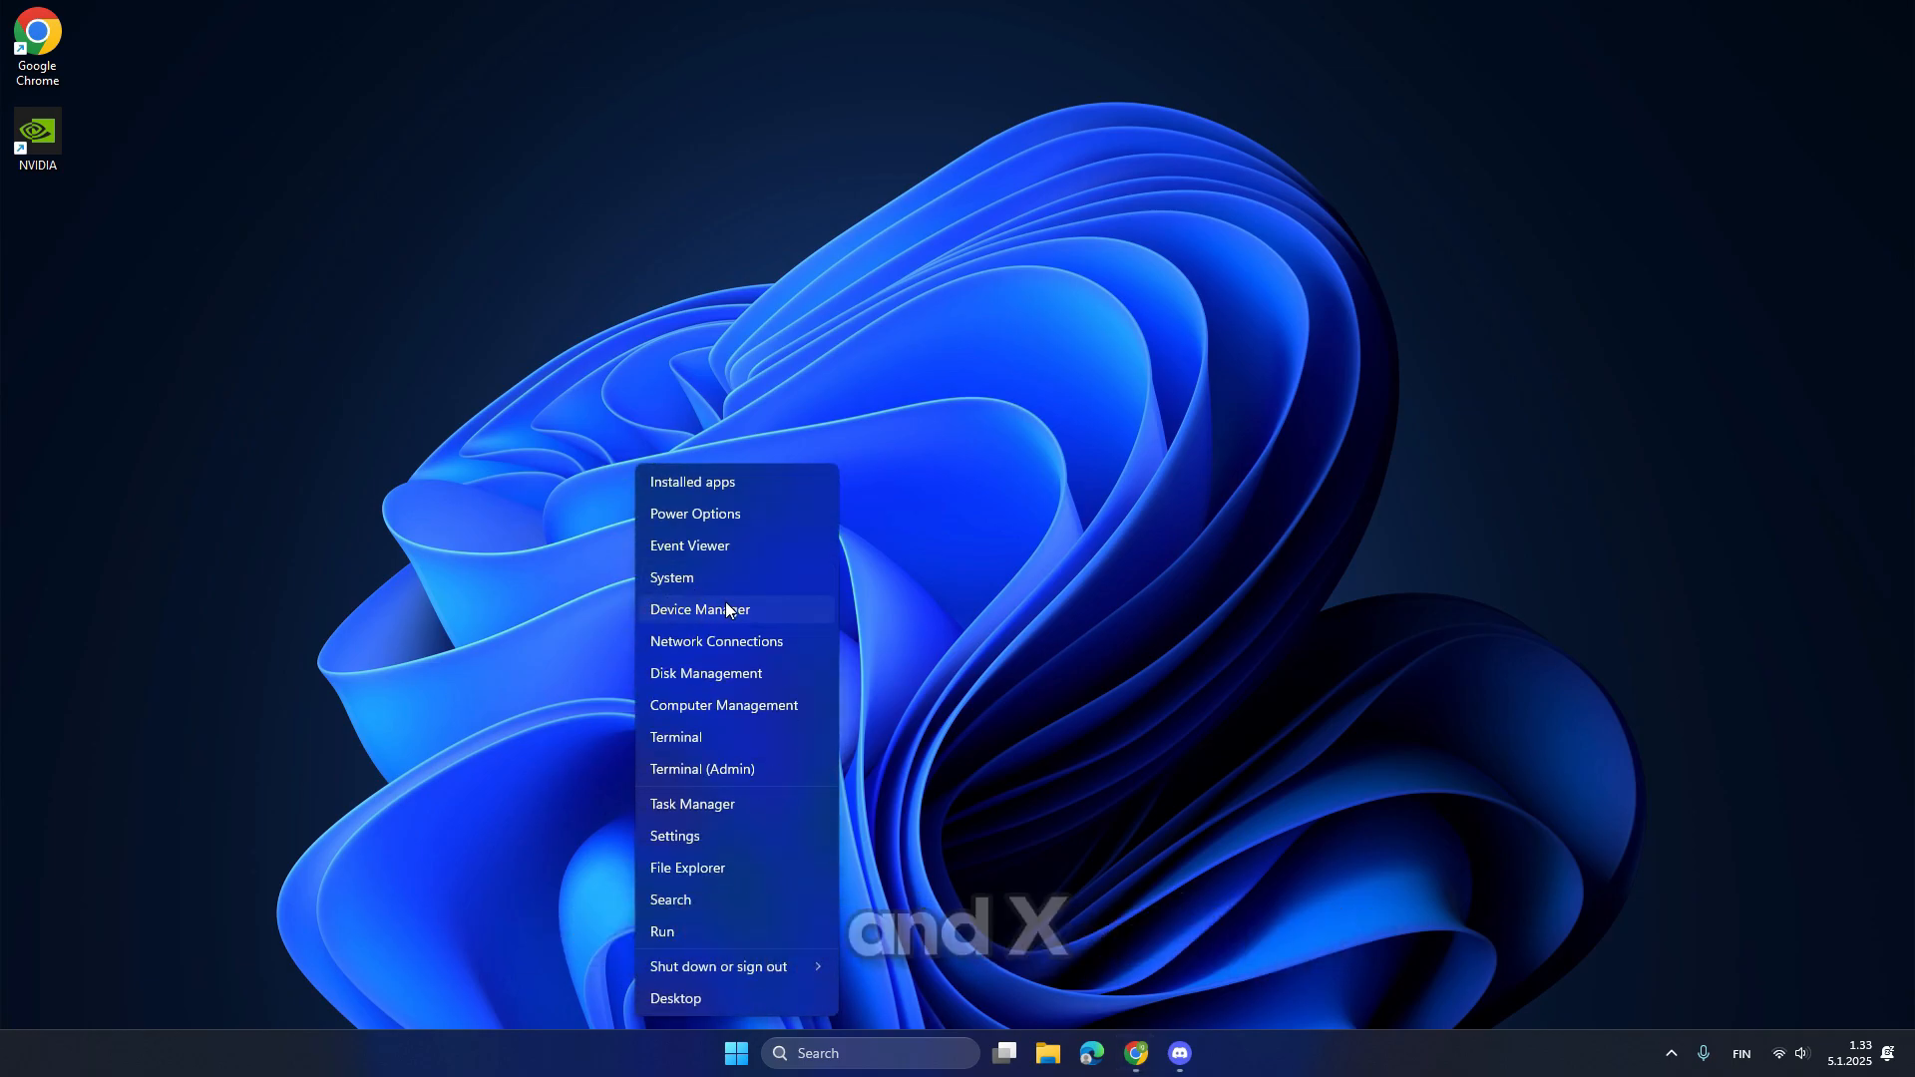
Start a driver update for the HID-compliant mouse in Device Manager.
click(700, 610)
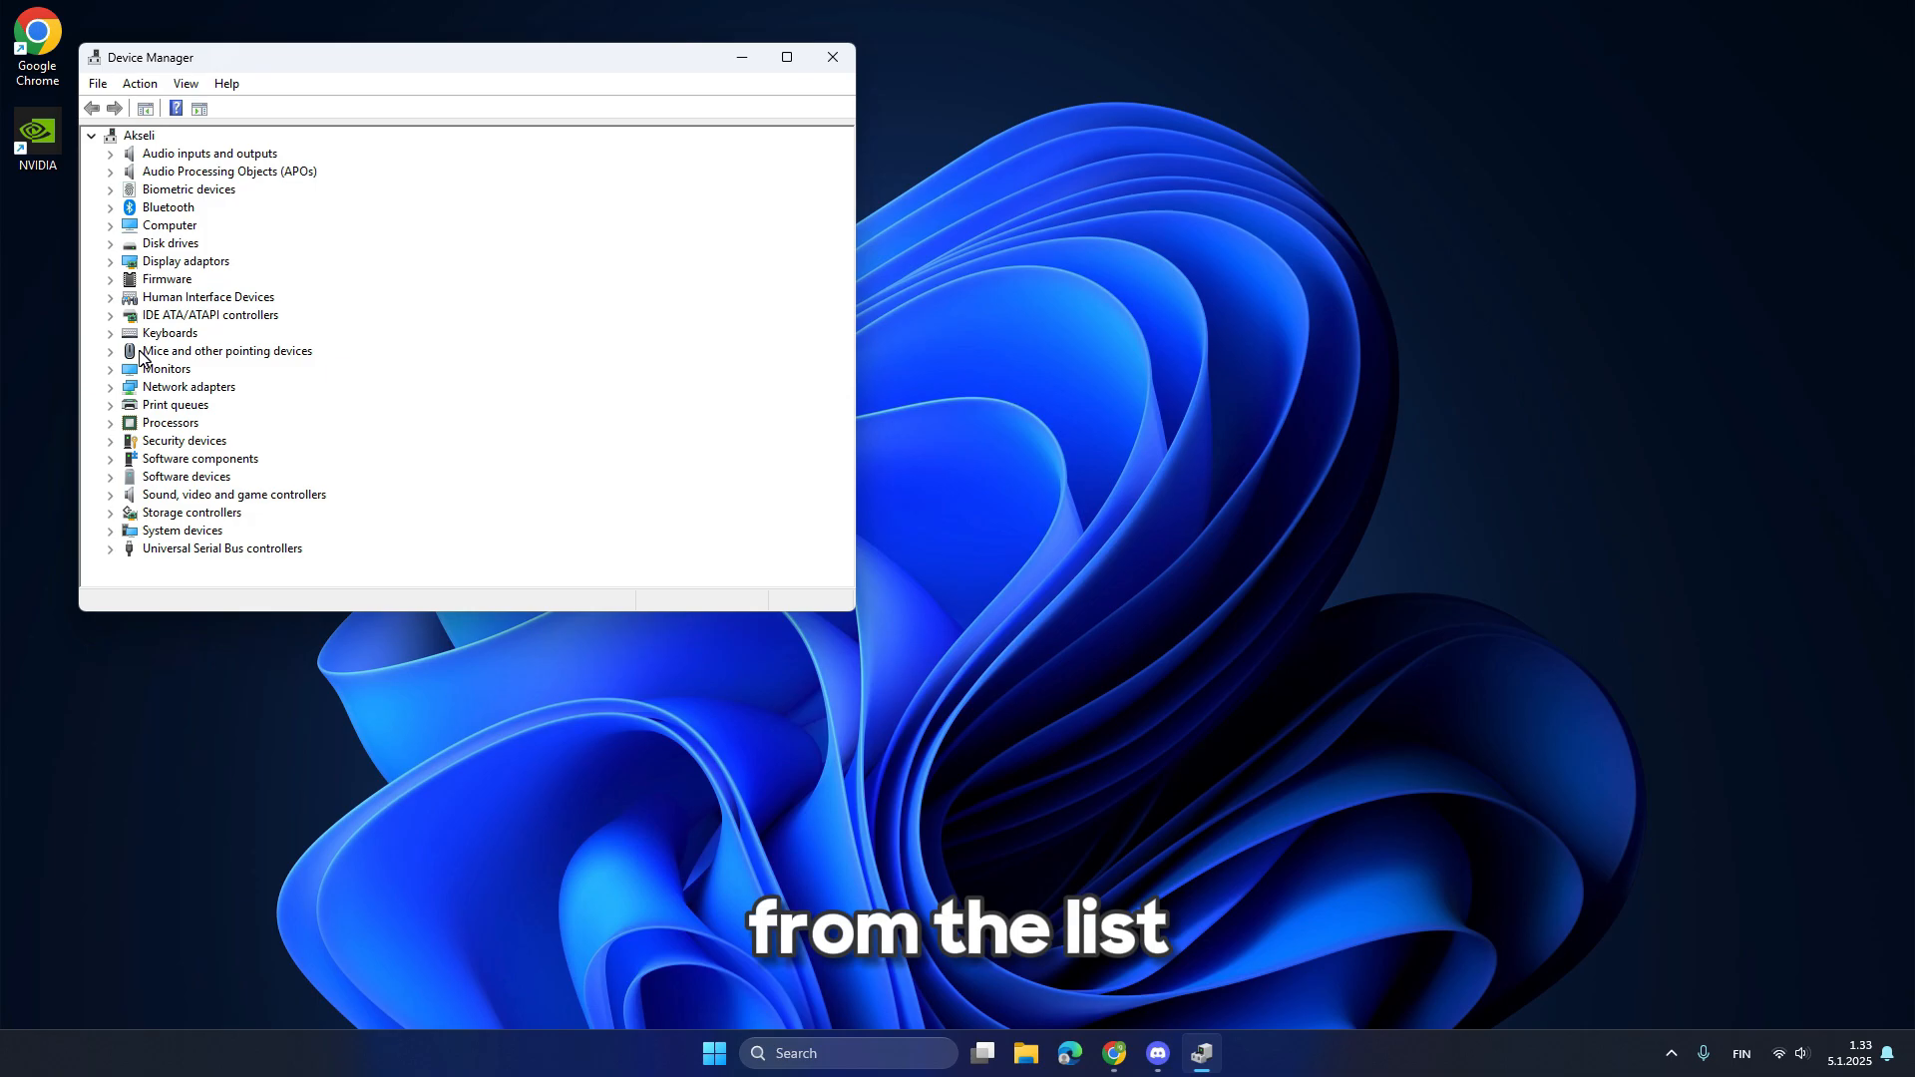
right_click(170, 369)
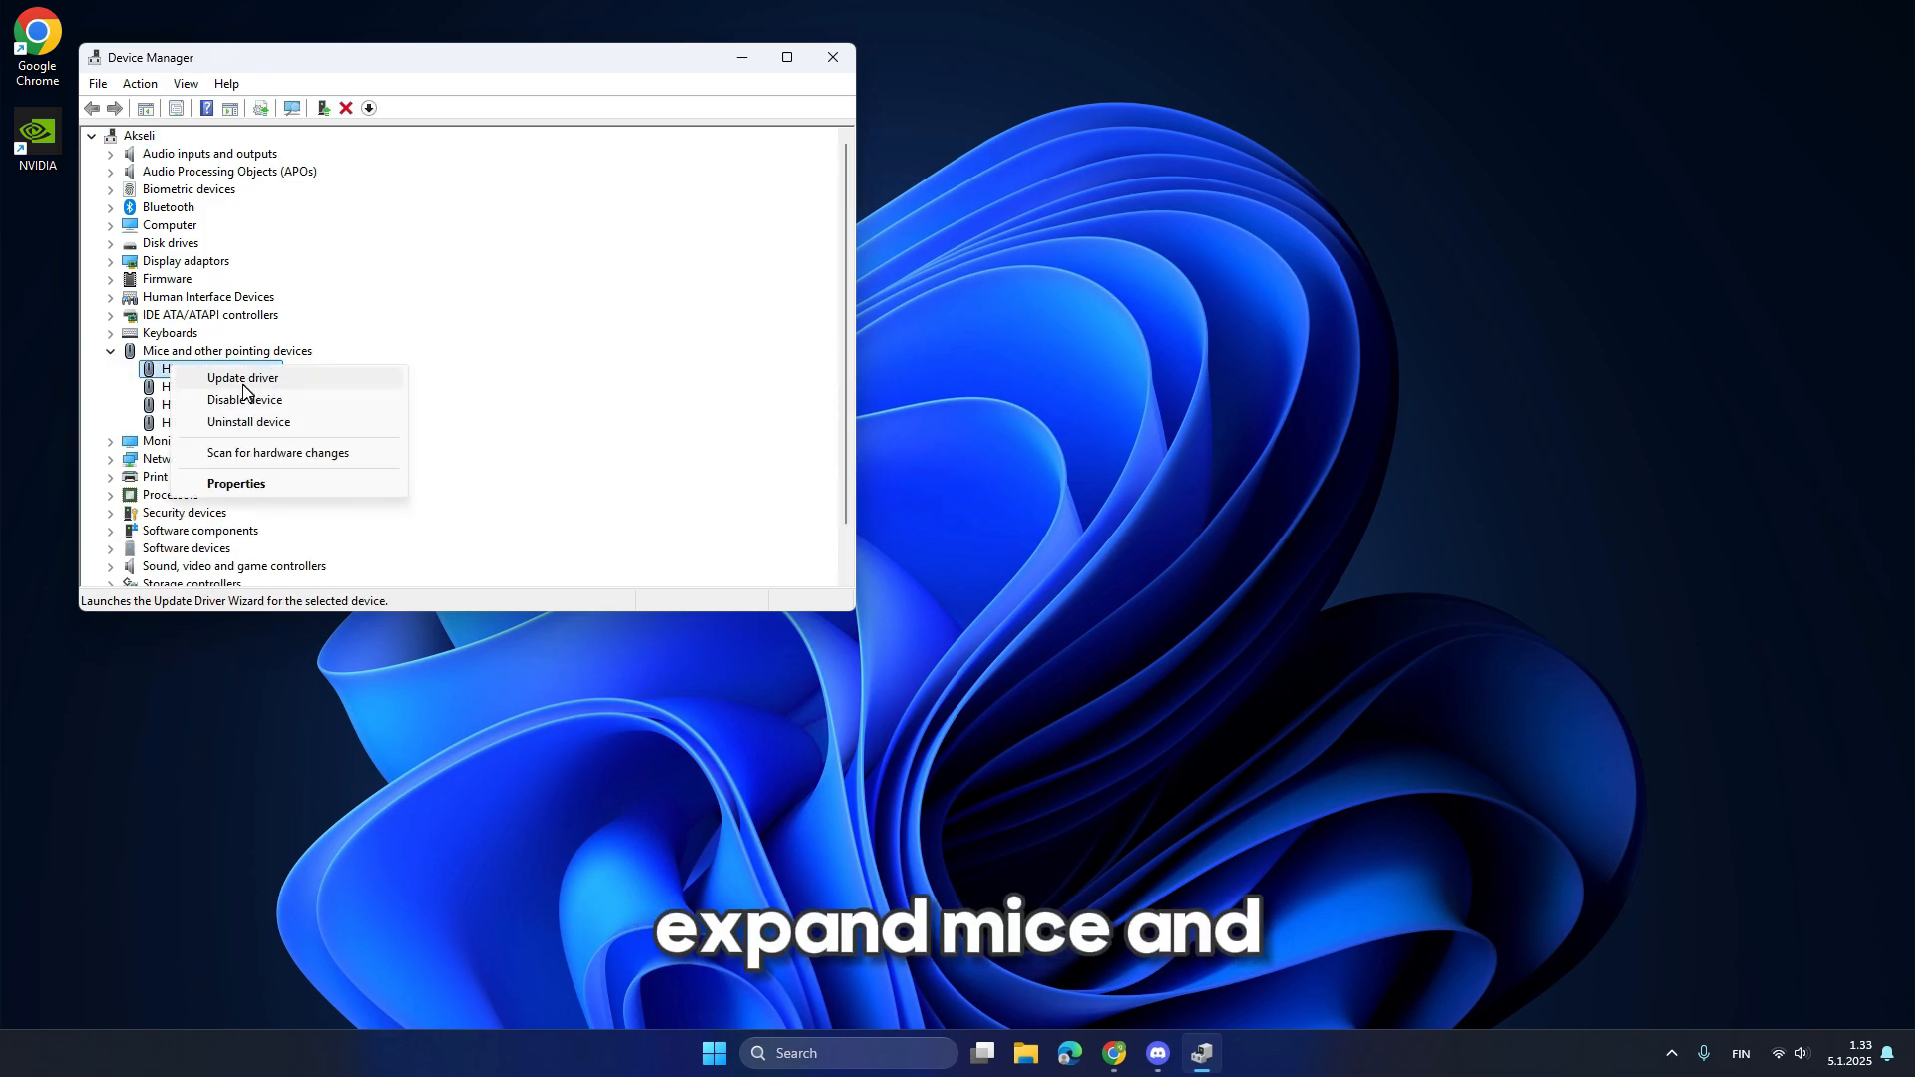
click(242, 377)
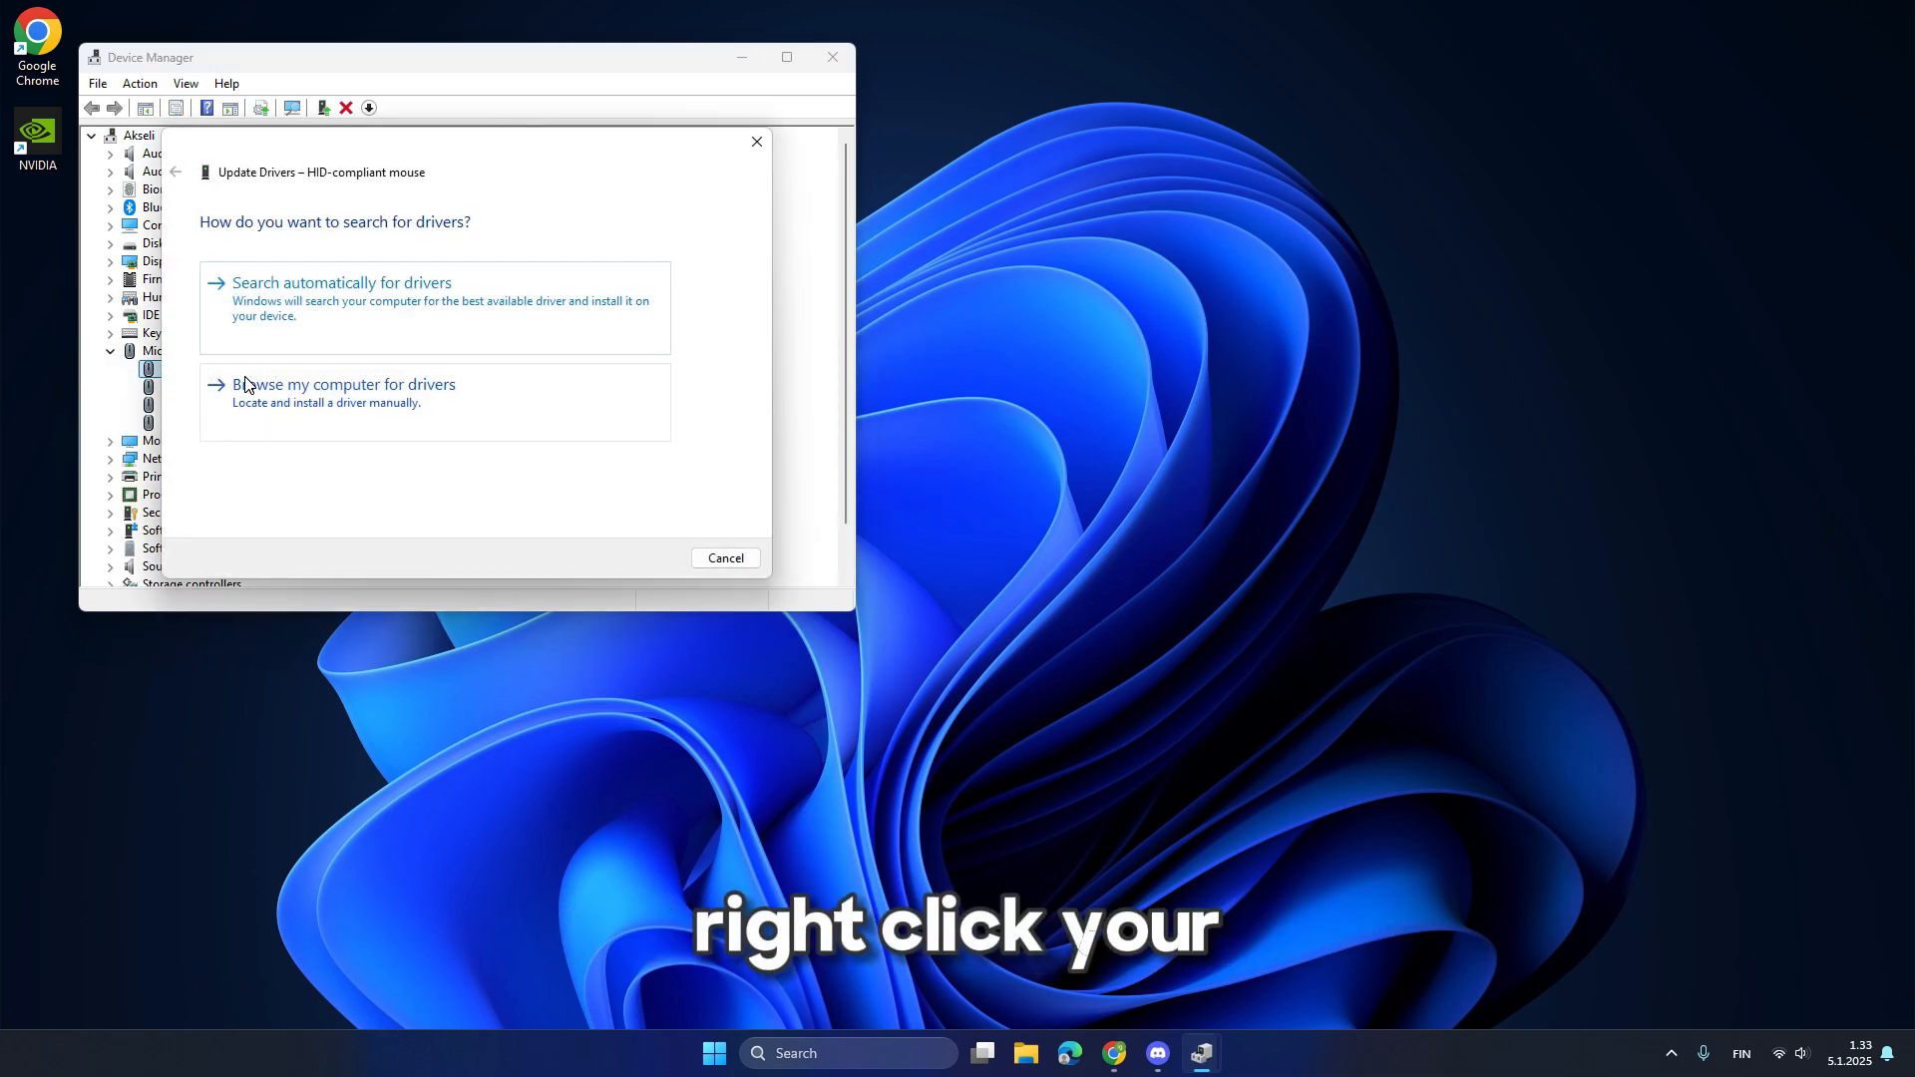
click(343, 282)
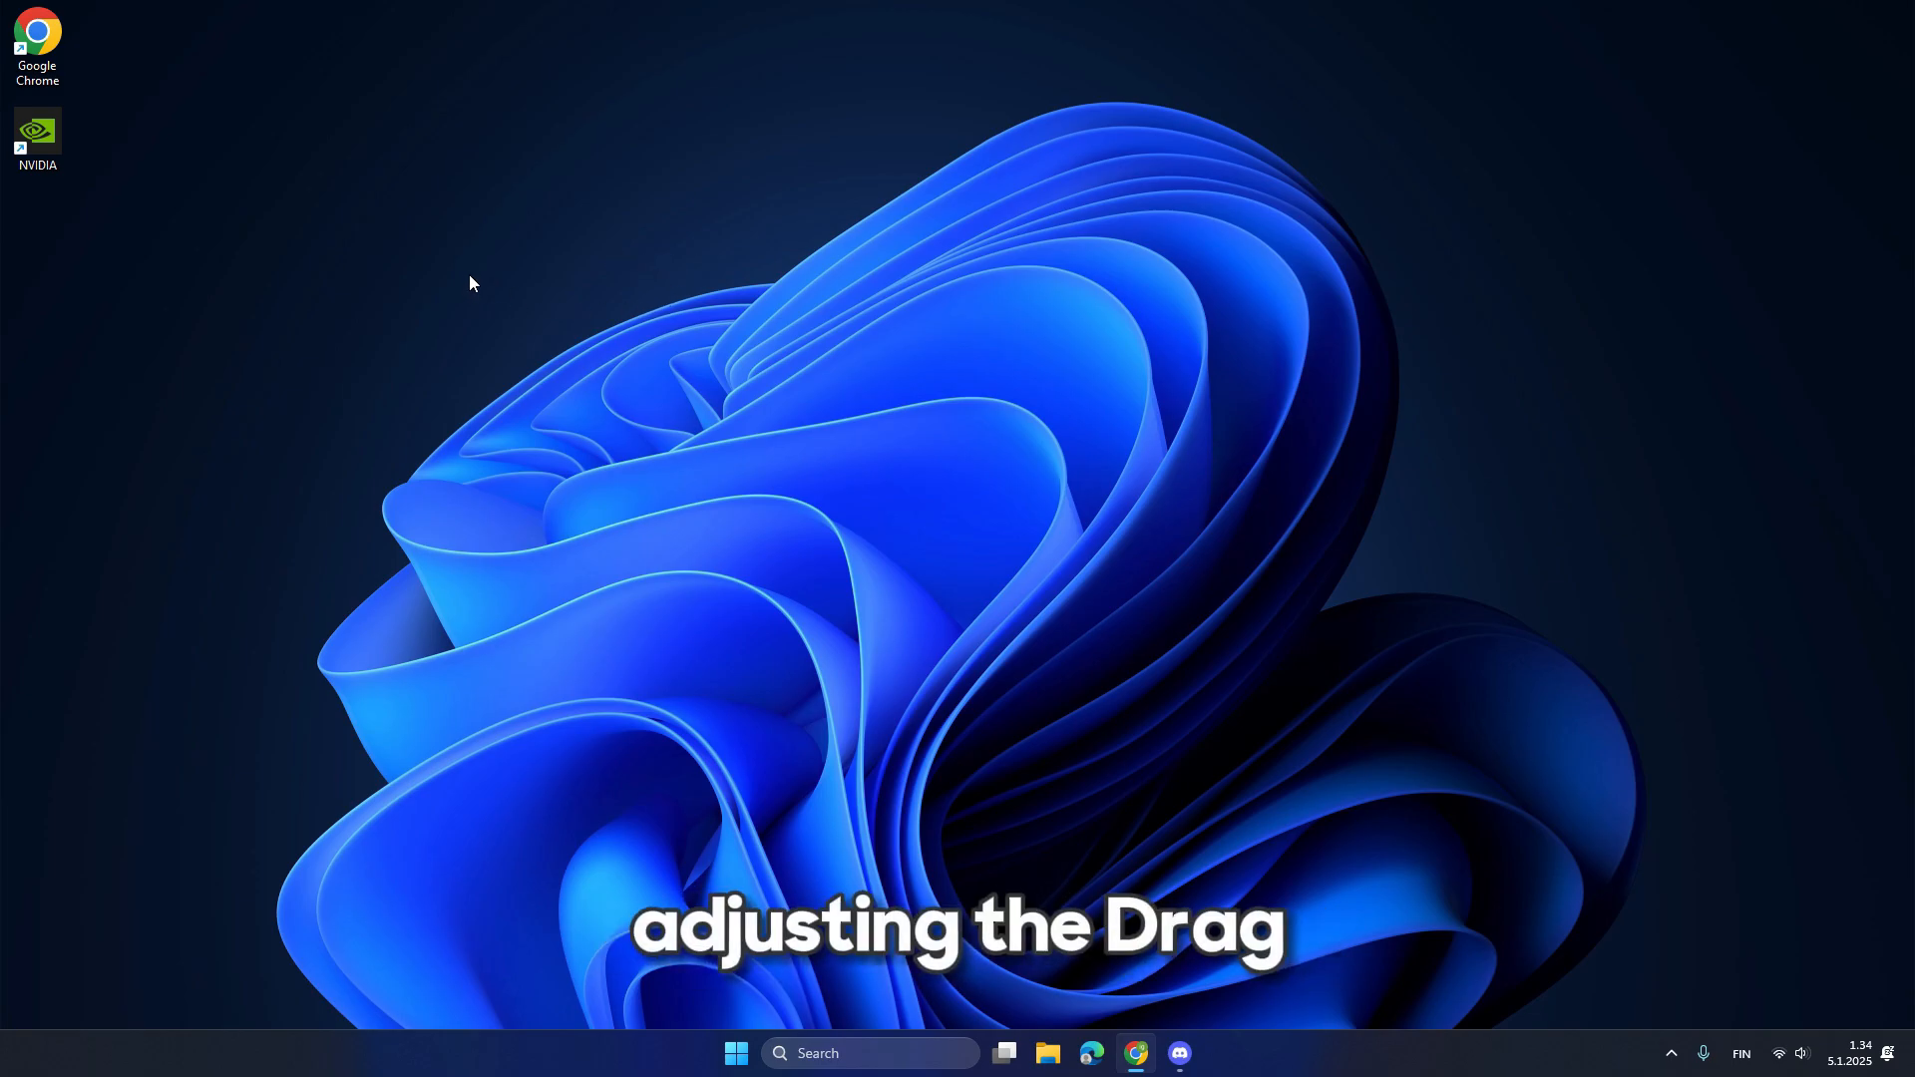
Launch Registry Editor by entering 'regedit' in the Run dialog.
click(737, 1054)
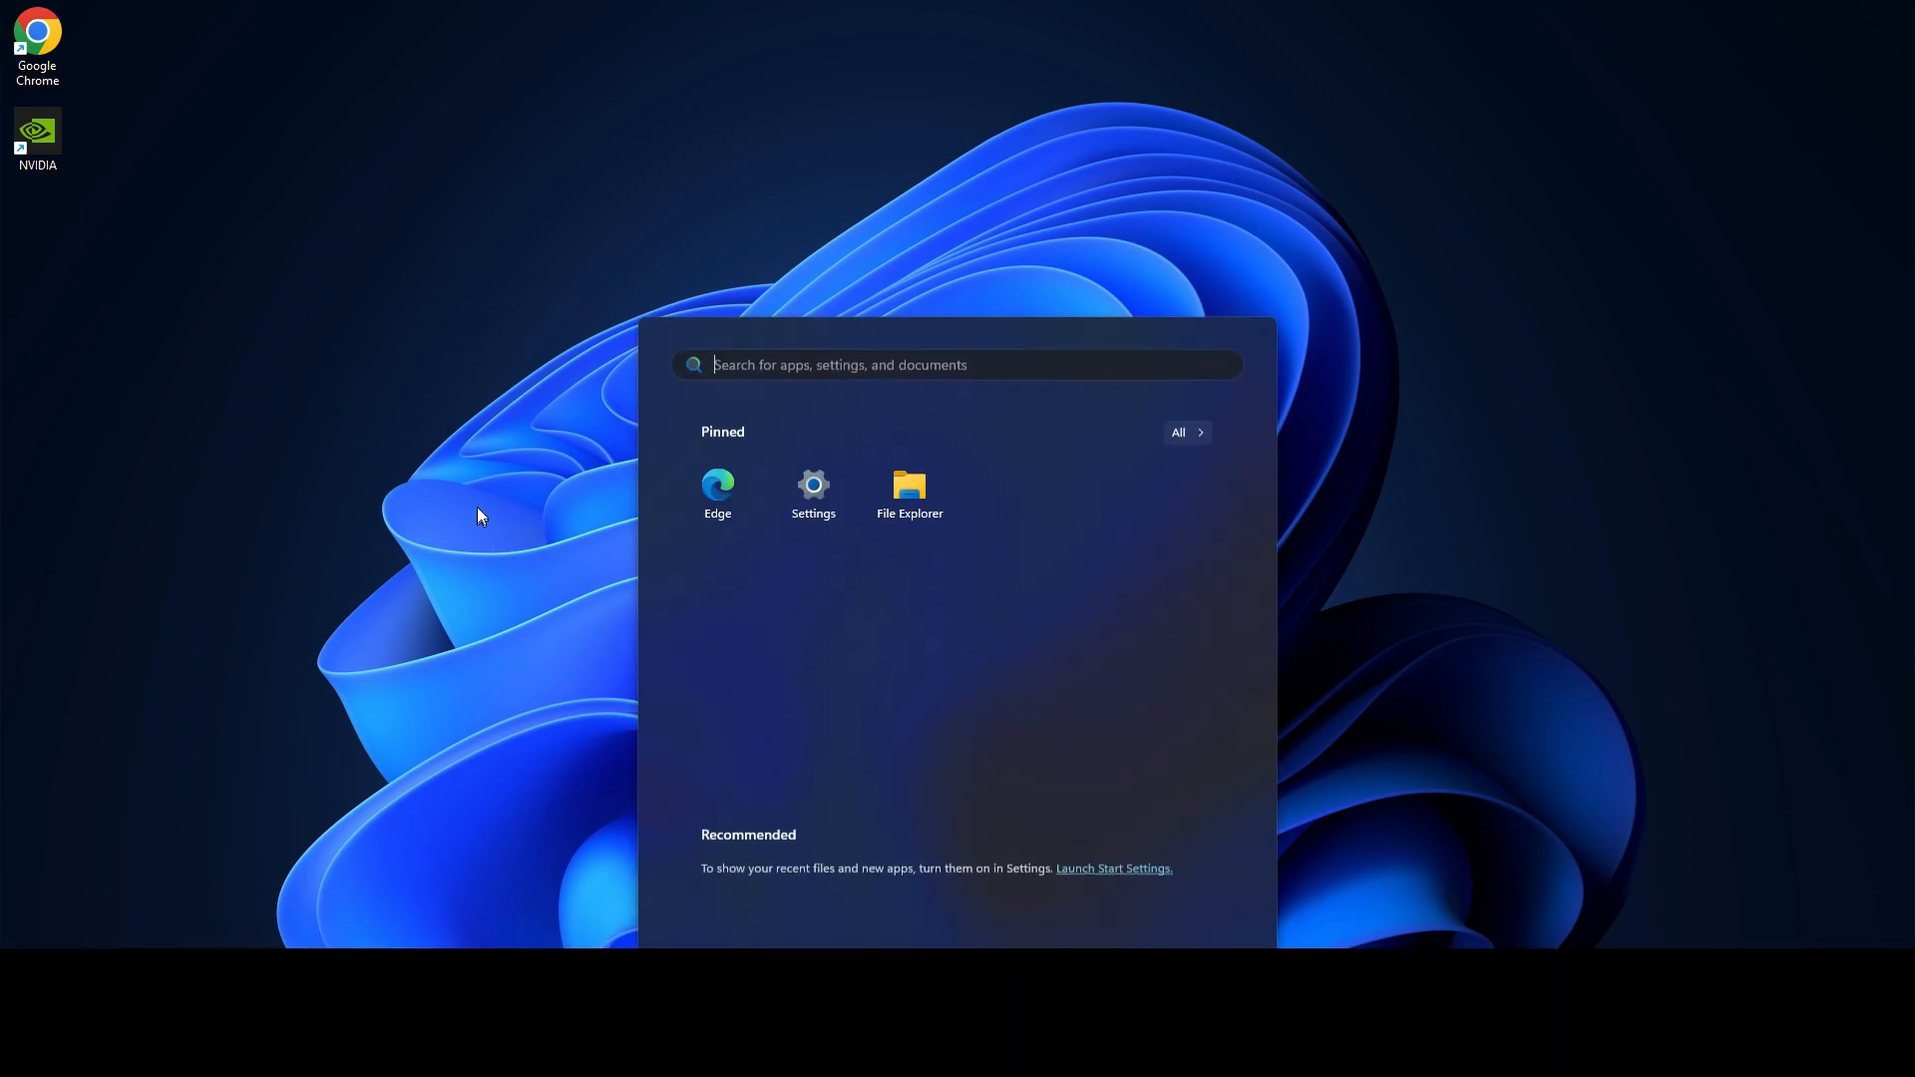
key(win+r)
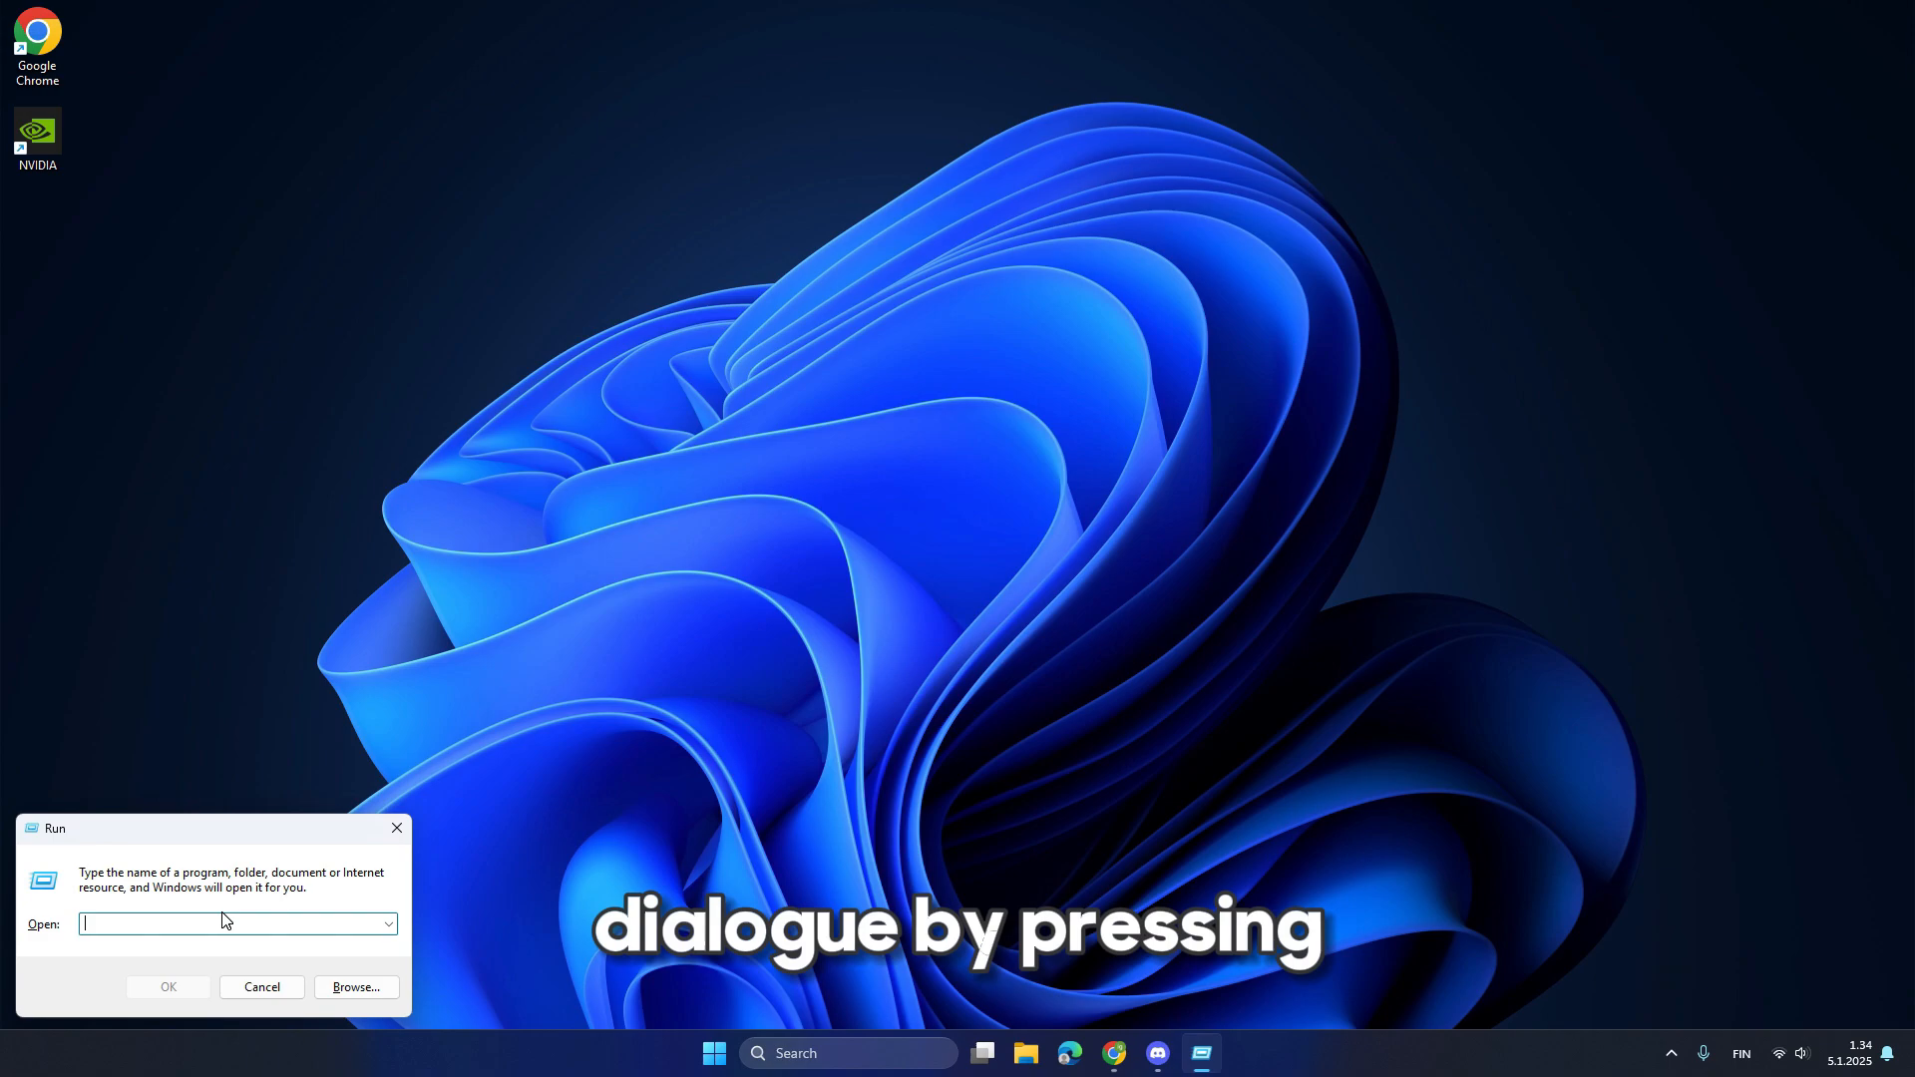
text(regedit)
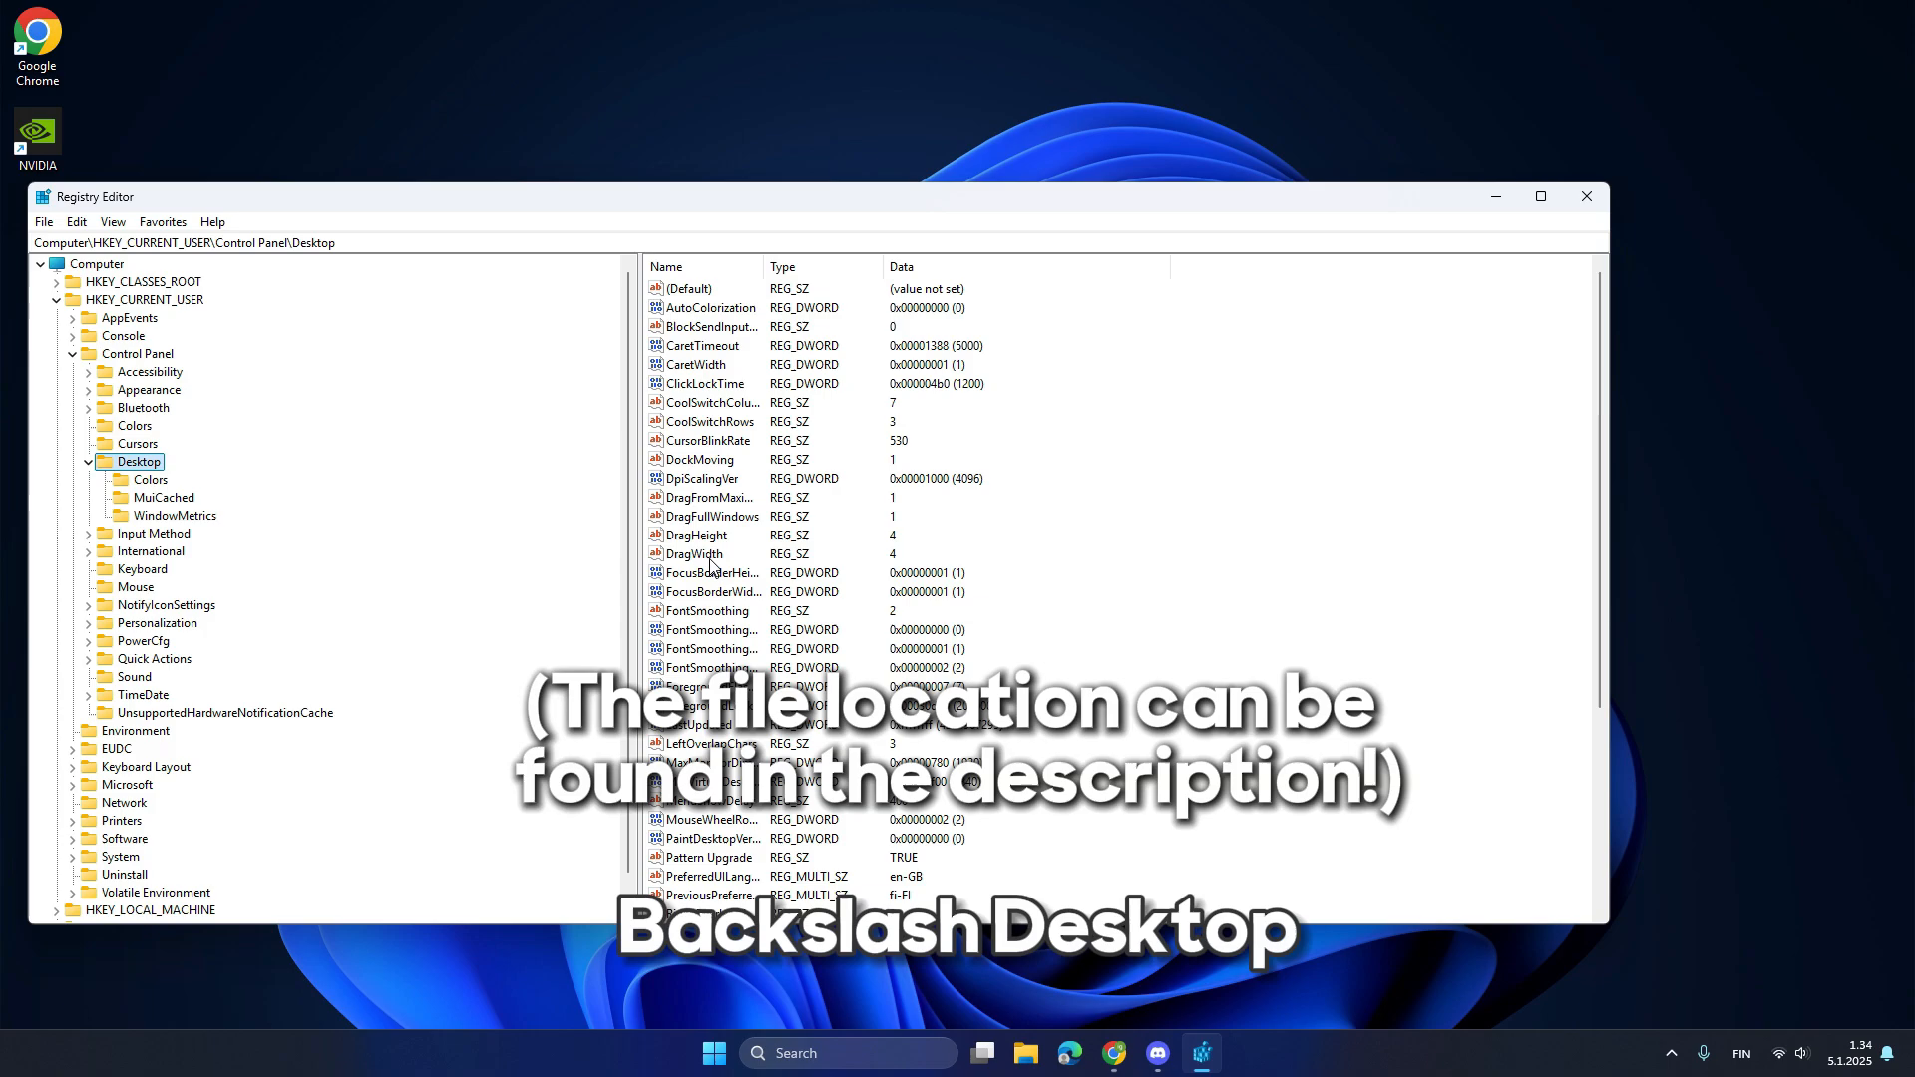
Set both DragHeight and DragWidth to 4.
double_click(696, 535)
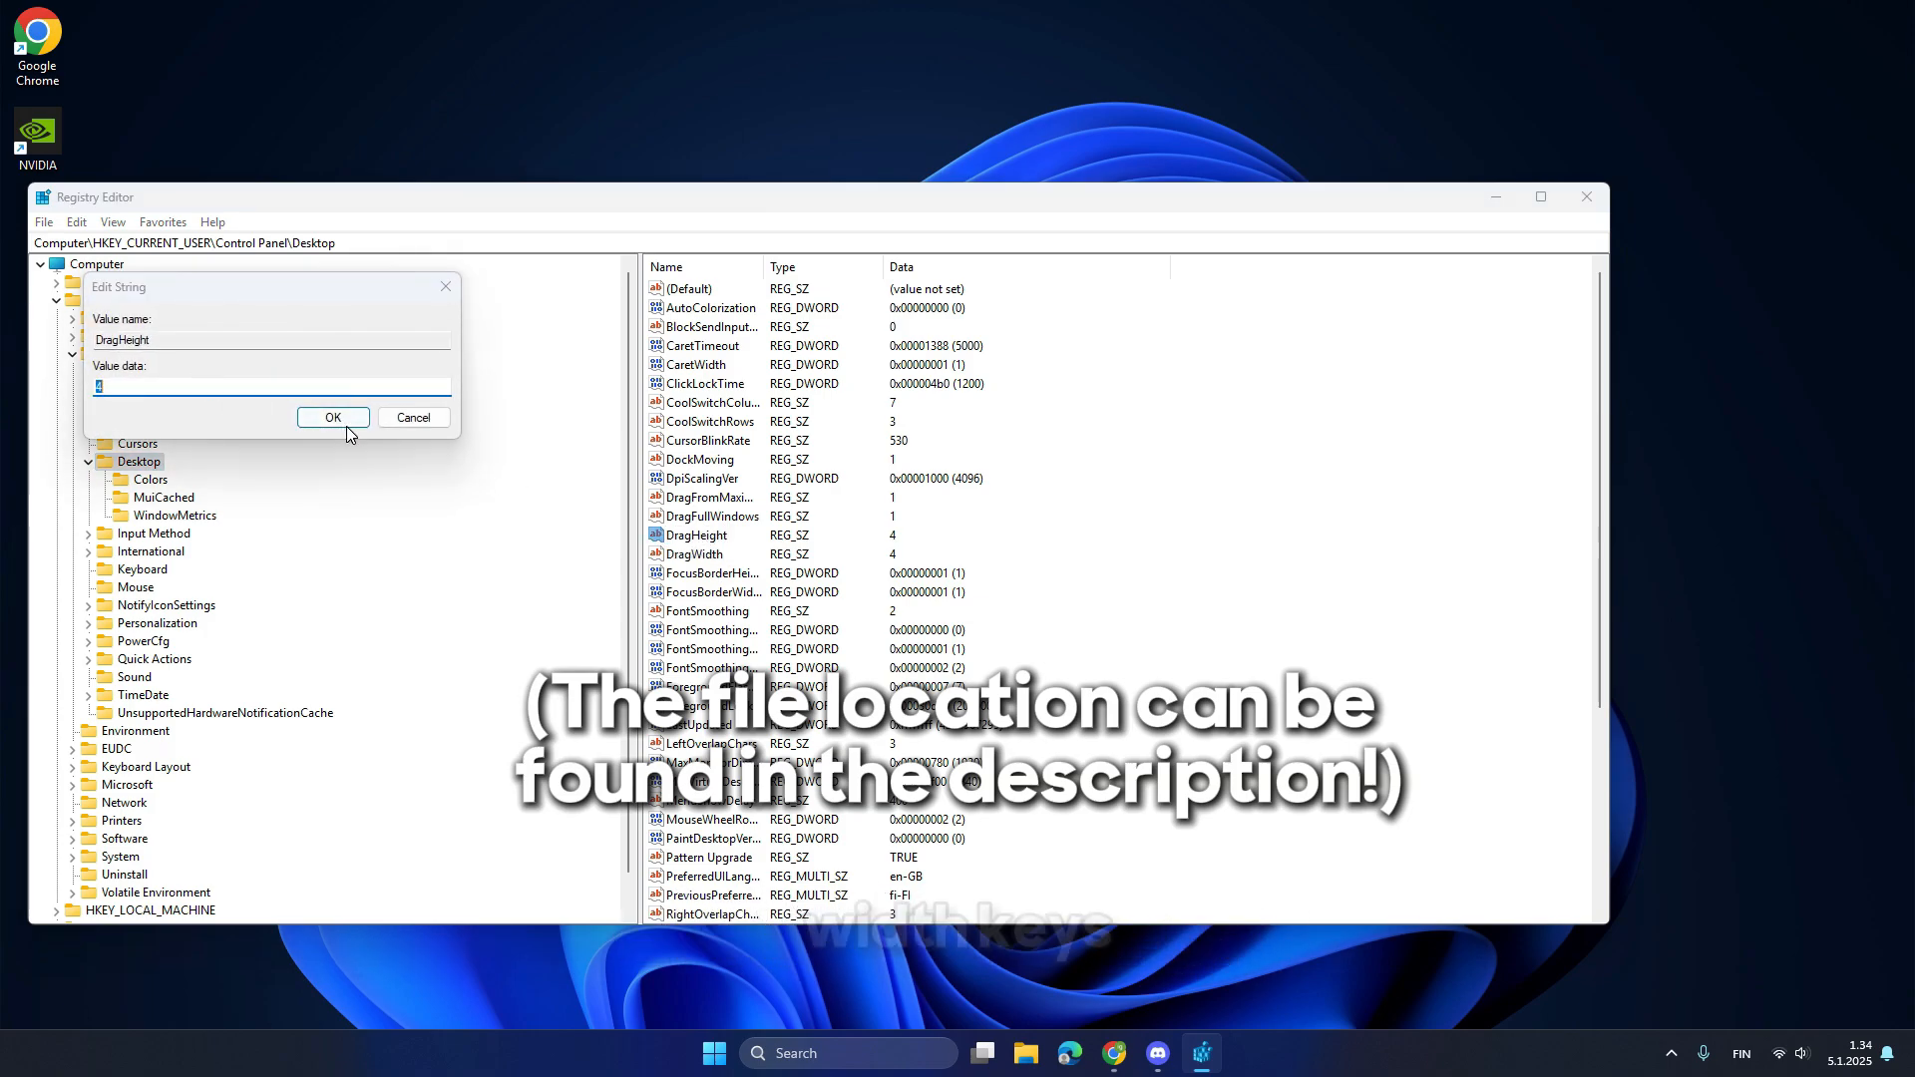
click(333, 417)
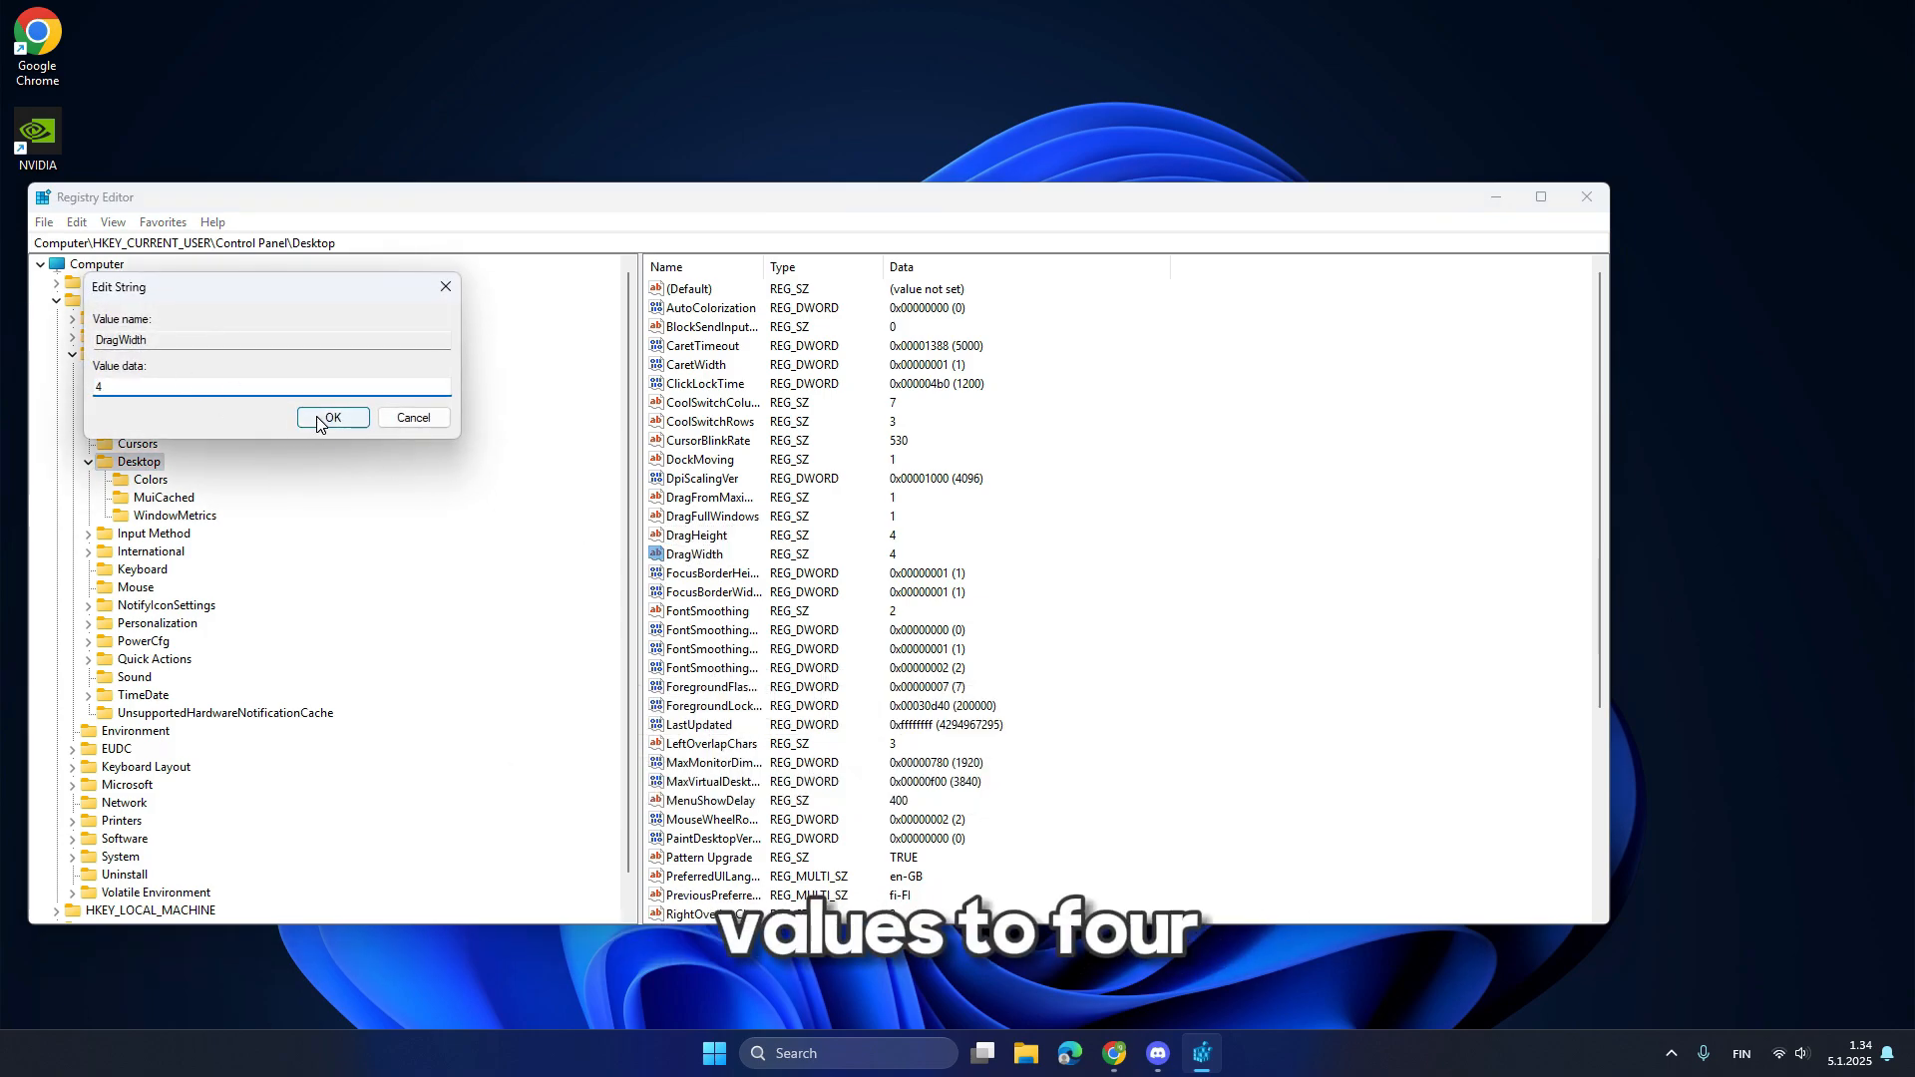
click(714, 1053)
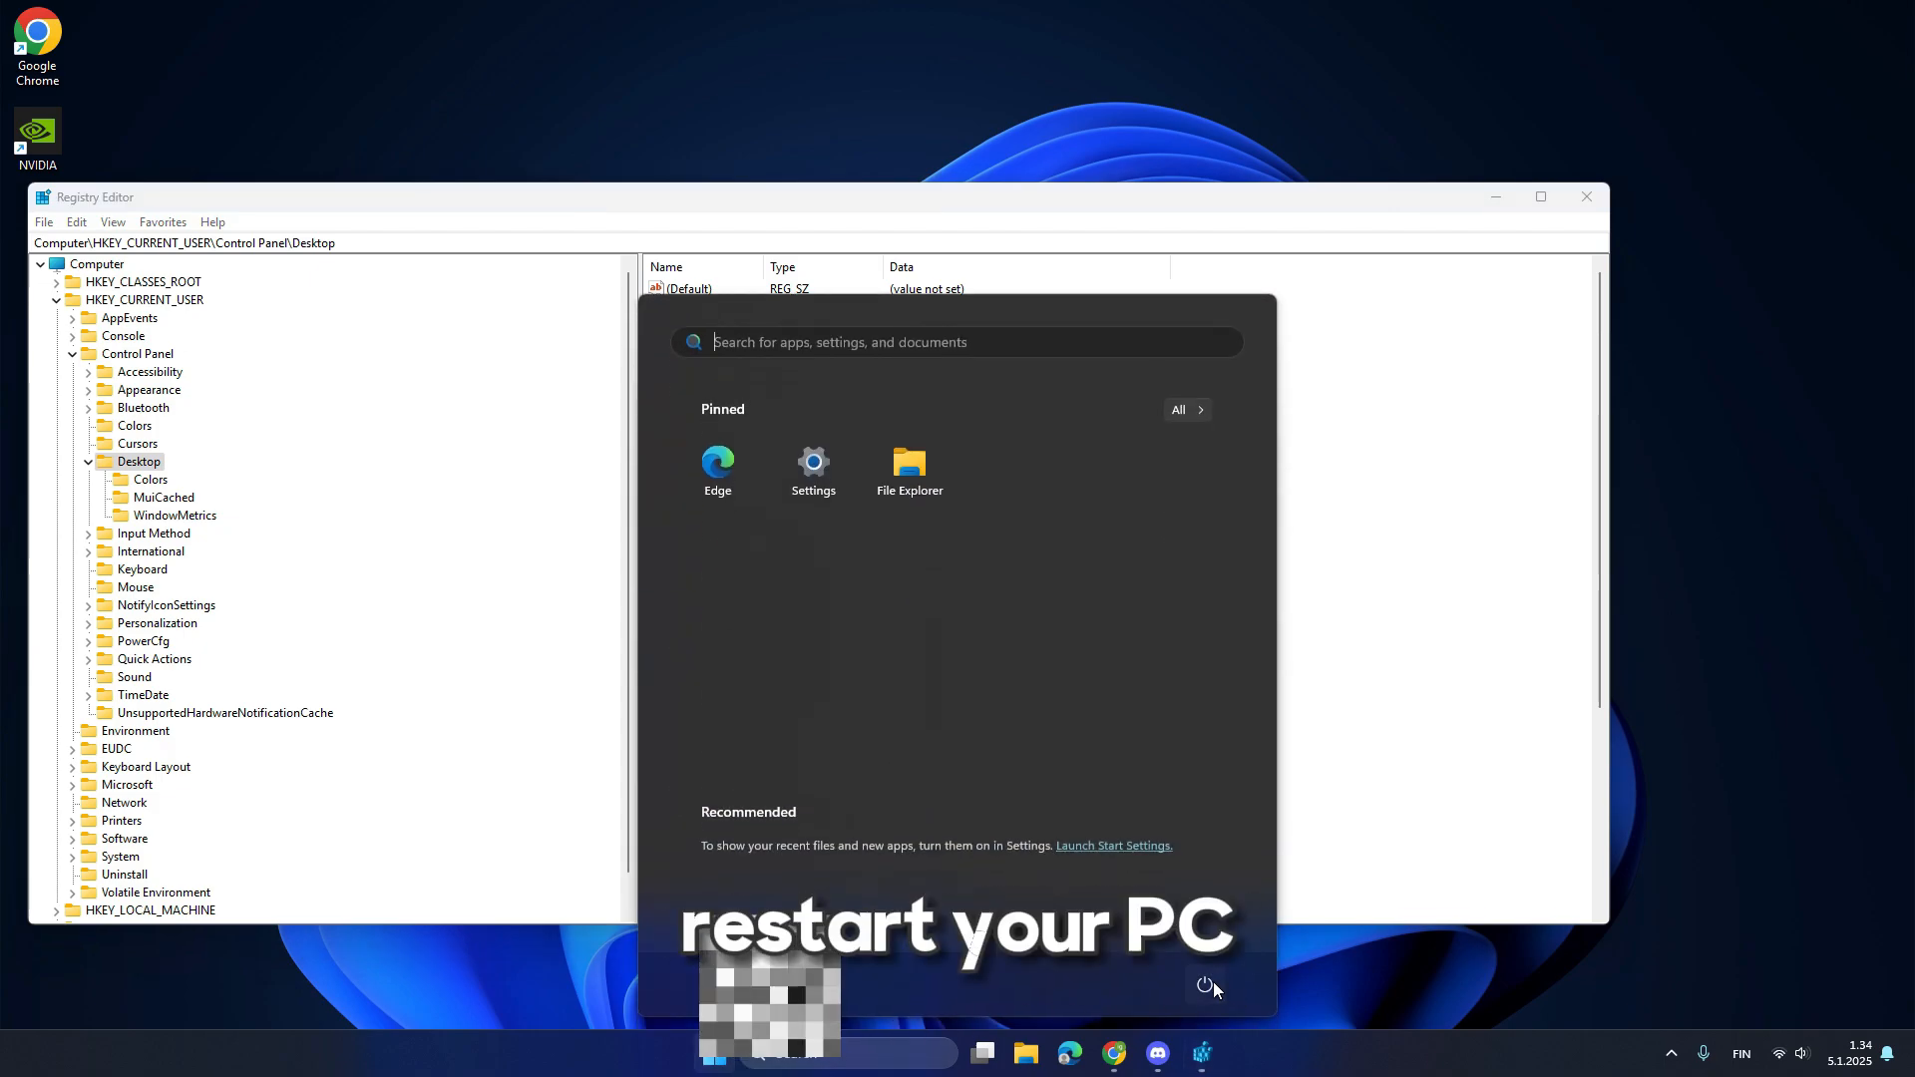